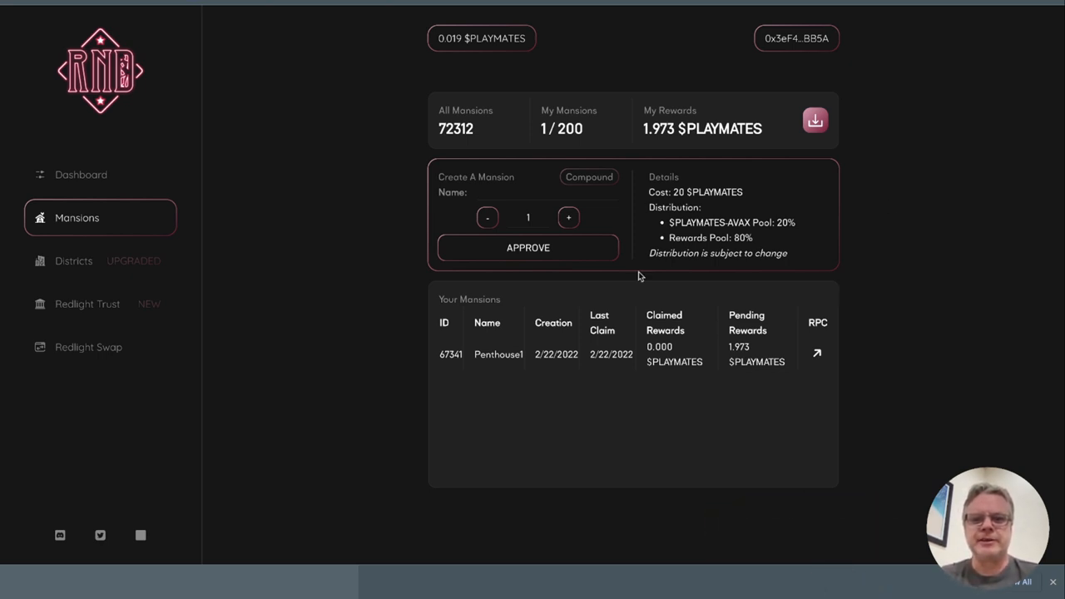
{"action": "mouse_move", "coordinate": [368, 228]}
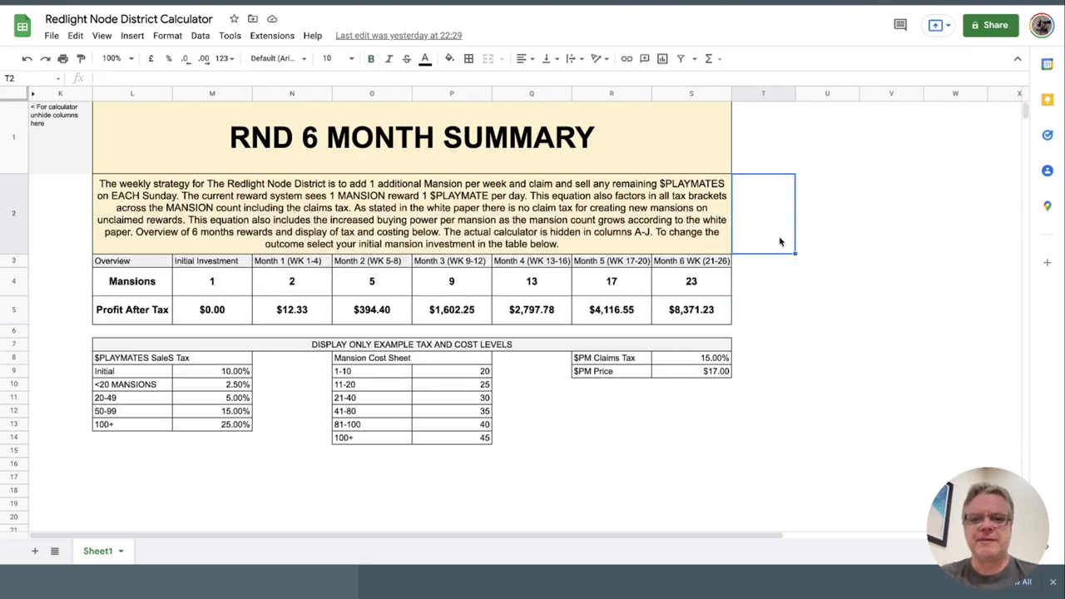
{"action": "mouse_move", "coordinate": [712, 293]}
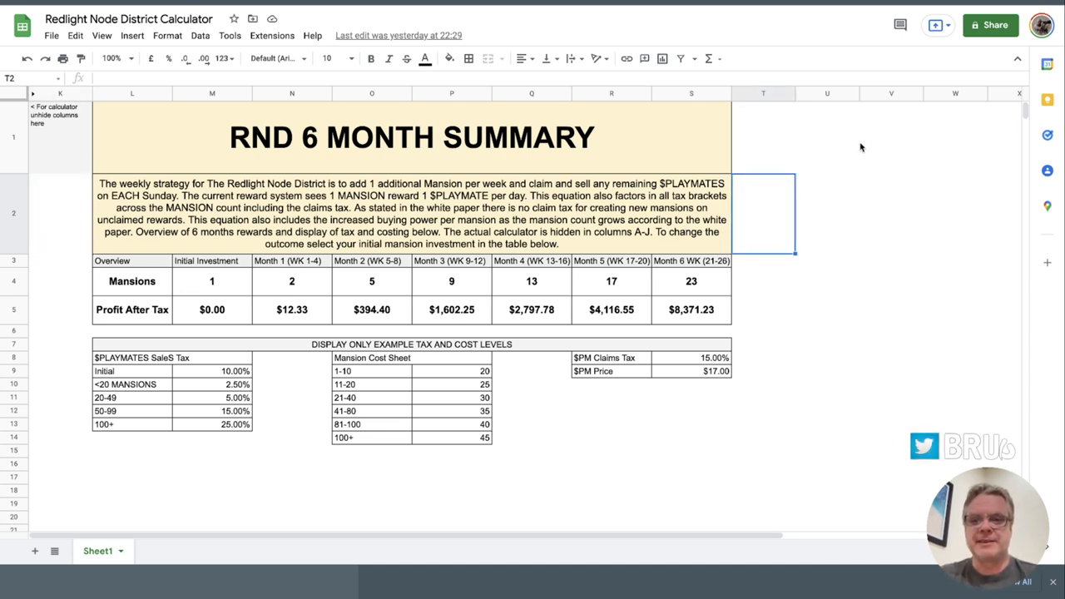
Scroll down page 8 of the whitepaper PDF to the Whale Tax and Claim Tax breakdown.
{"action": "left_click", "coordinate": [827, 213]}
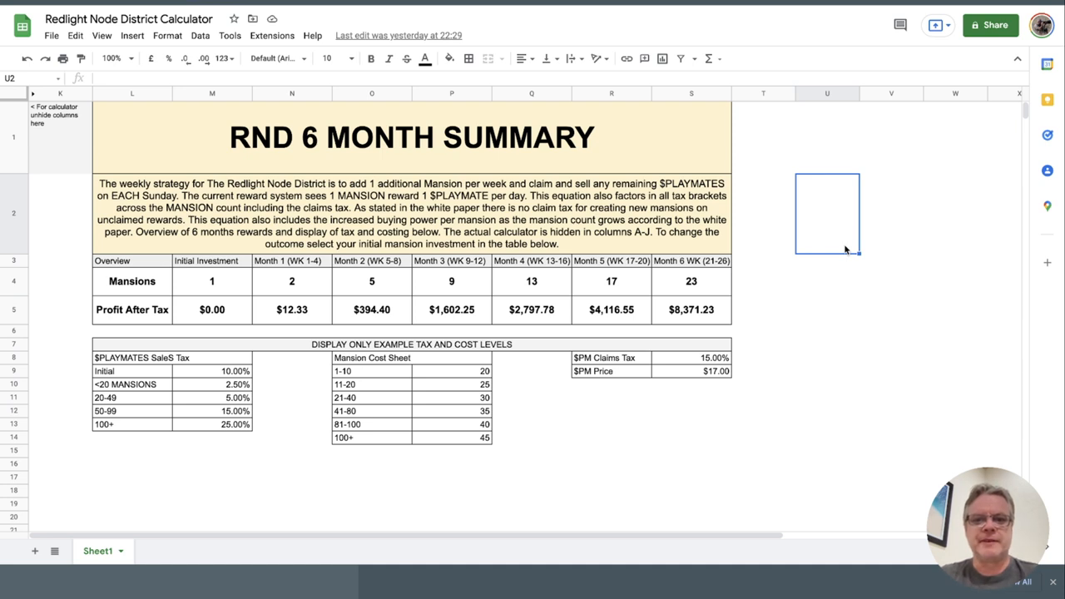
{"action": "left_click", "coordinate": [292, 531]}
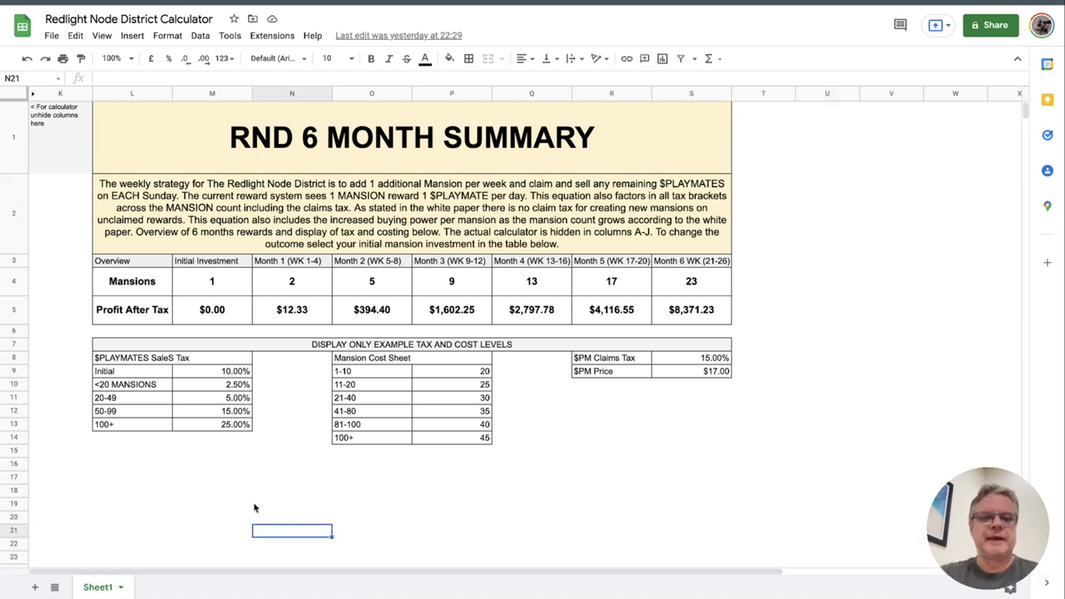
{"action": "left_click", "coordinate": [212, 503]}
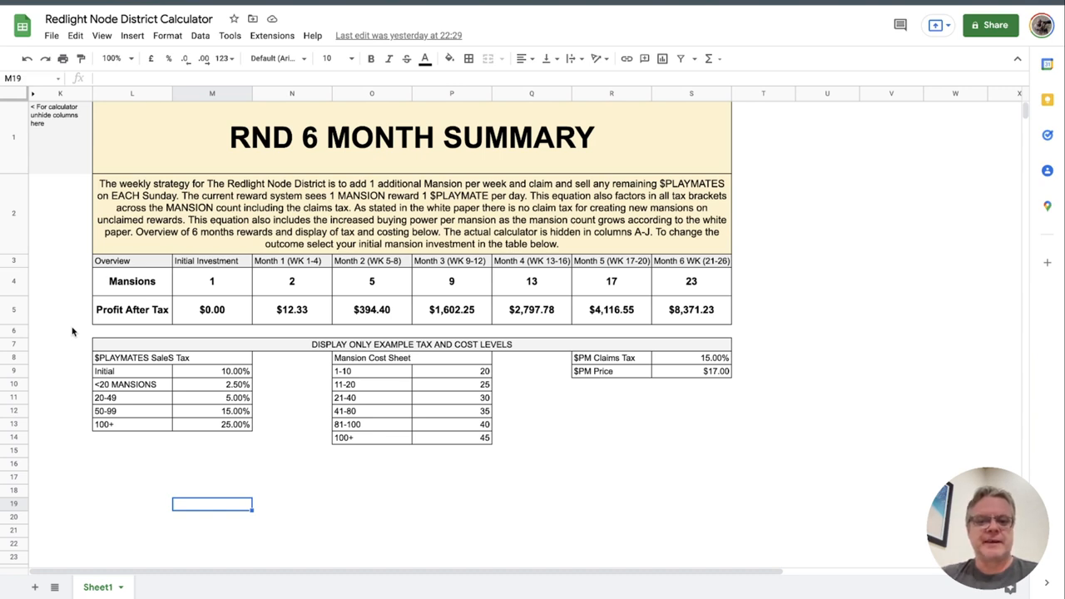
{"action": "mouse_move", "coordinate": [709, 124]}
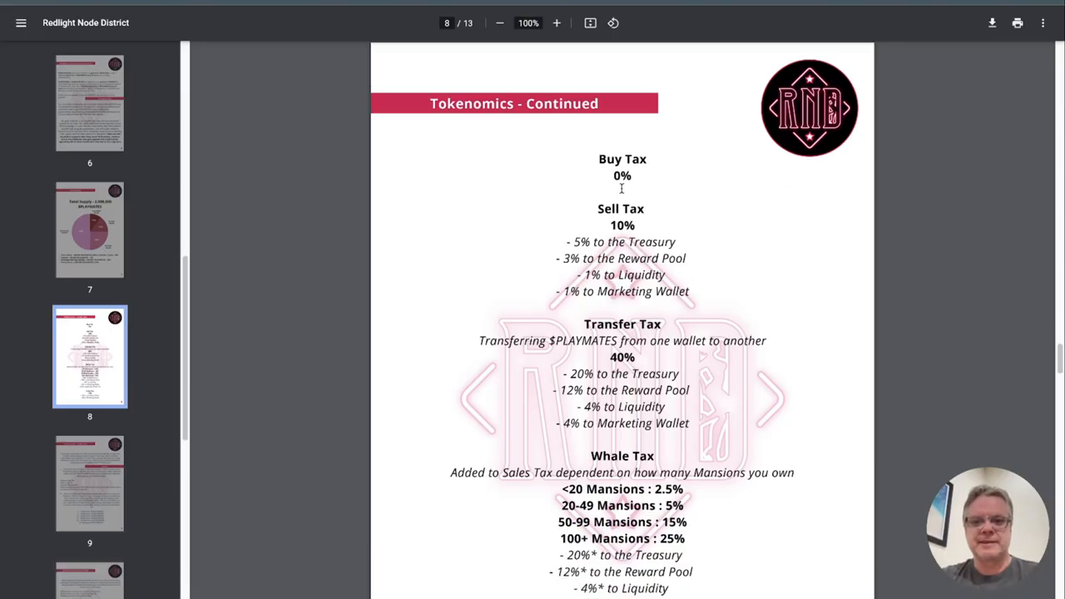
{"action": "mouse_move", "coordinate": [569, 232]}
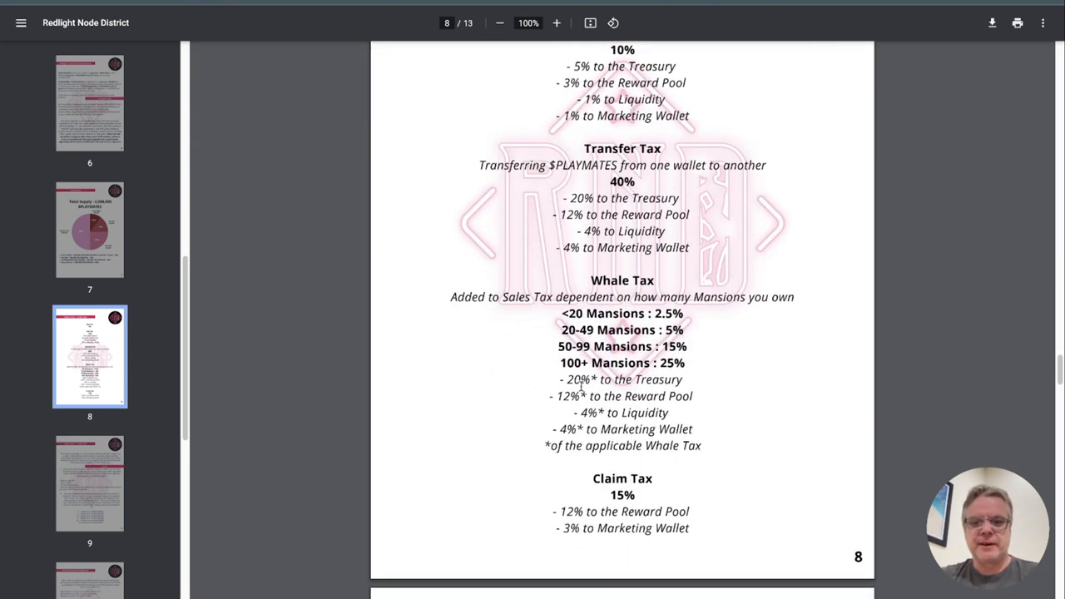
{"action": "scroll", "scroll_direction": "down", "scroll_amount": 3}
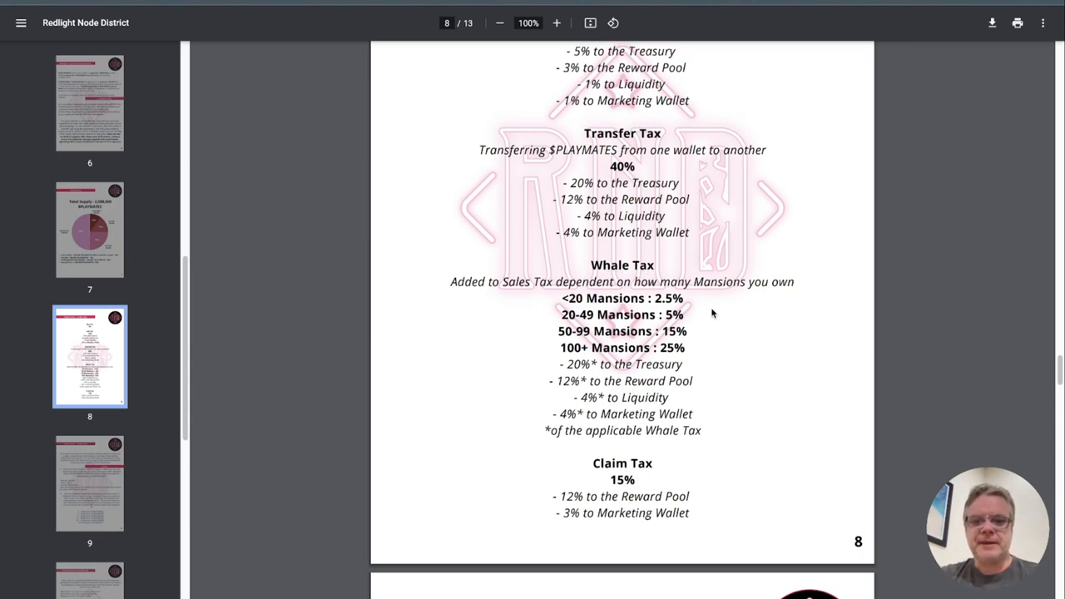
{"action": "mouse_move", "coordinate": [699, 310]}
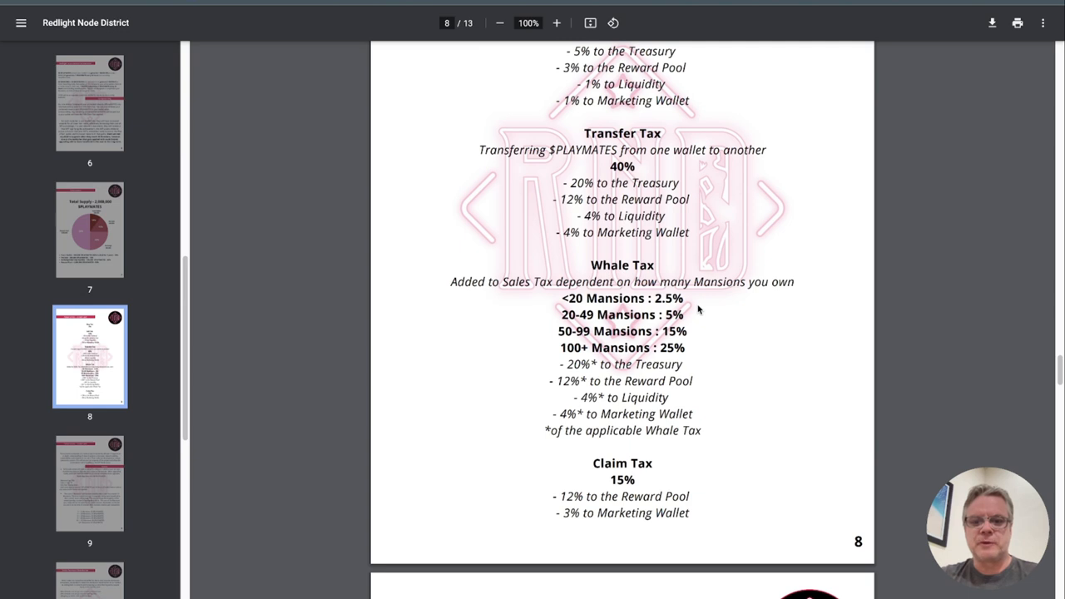
{"action": "scroll", "scroll_direction": "down", "scroll_amount": 3}
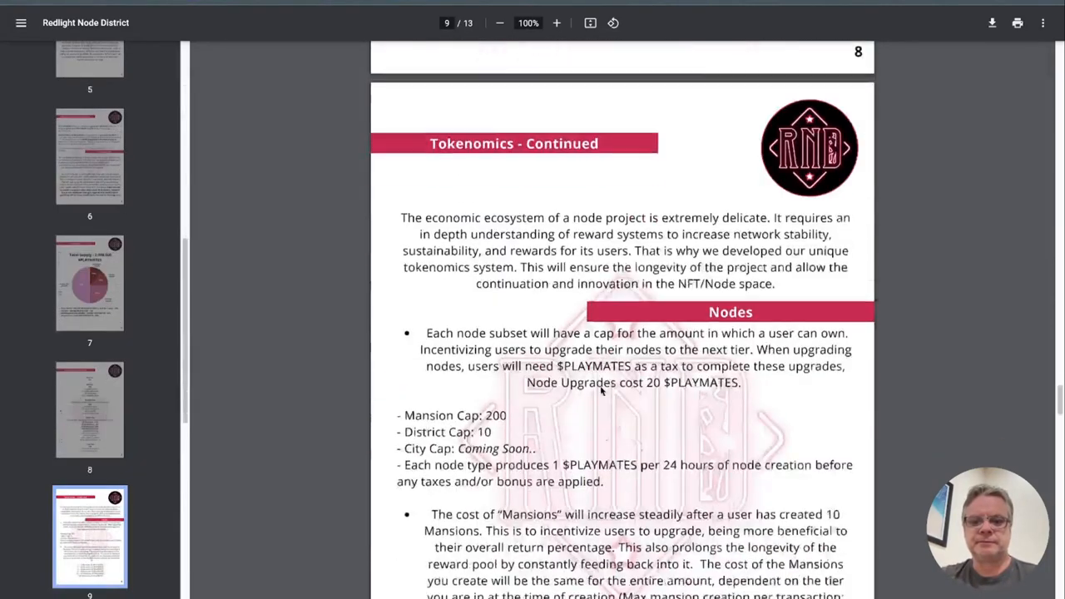
Scroll to page 9's mansion cost tiers, from 20 $PLAYMATES (1–10) to 45 (101+).
{"action": "scroll", "scroll_direction": "down", "scroll_amount": 3}
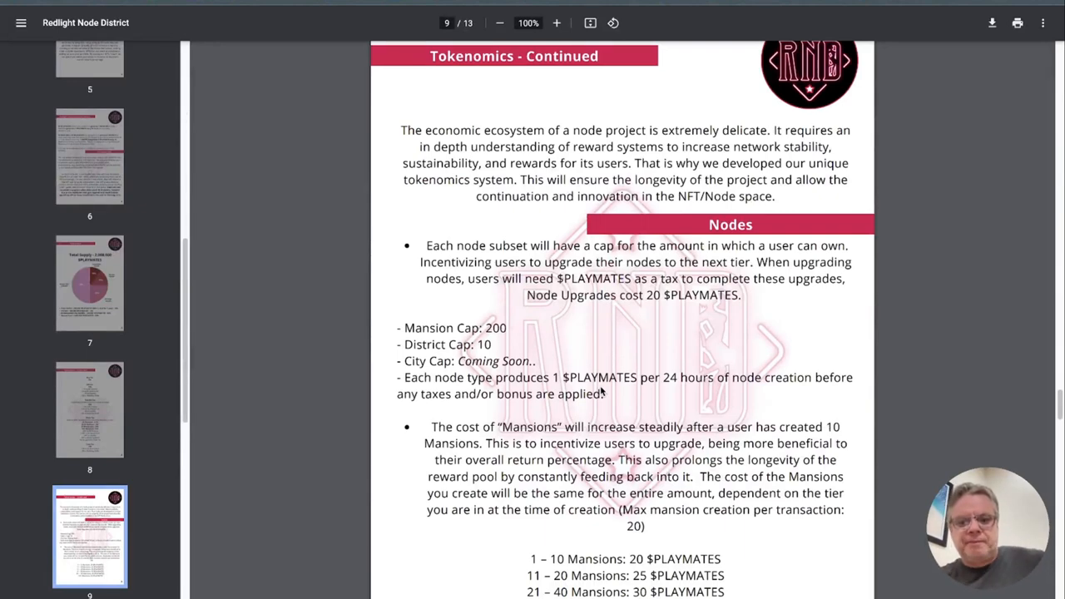
{"action": "scroll", "scroll_direction": "down", "scroll_amount": 3}
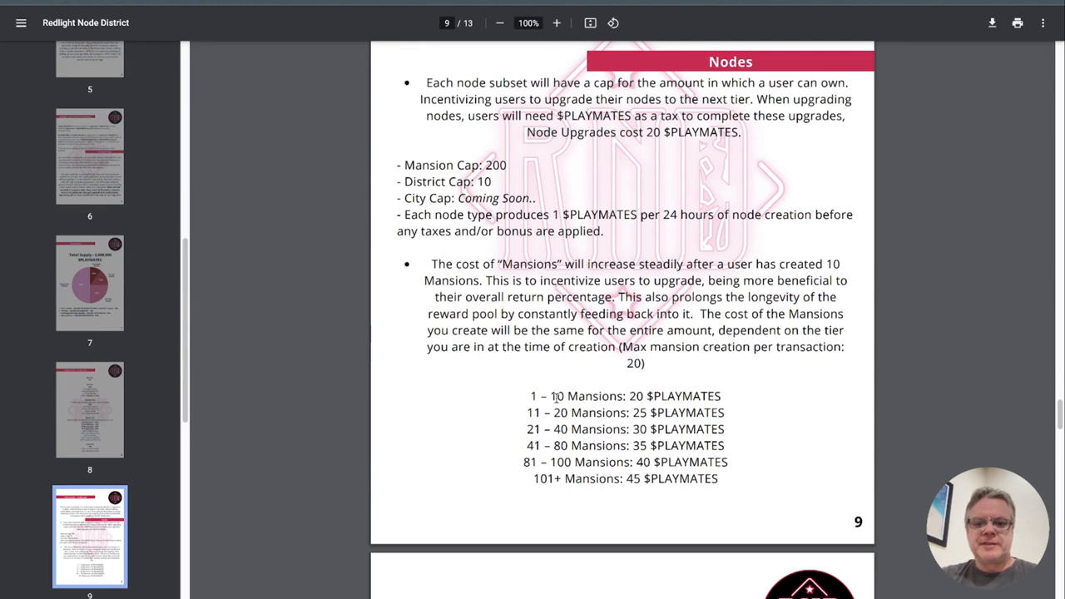
{"action": "mouse_move", "coordinate": [785, 434]}
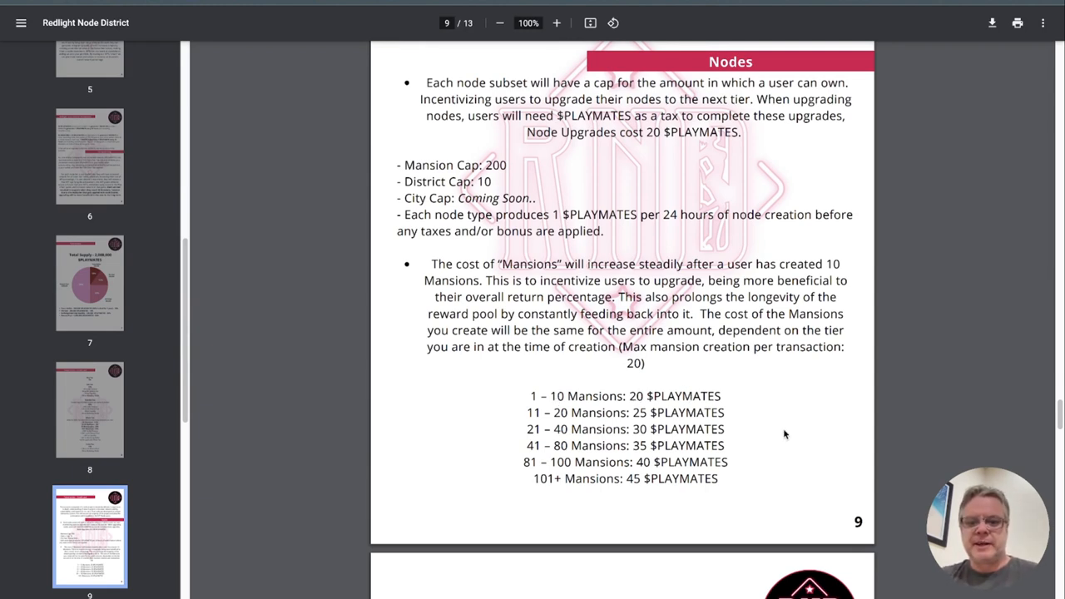
{"action": "mouse_move", "coordinate": [496, 474]}
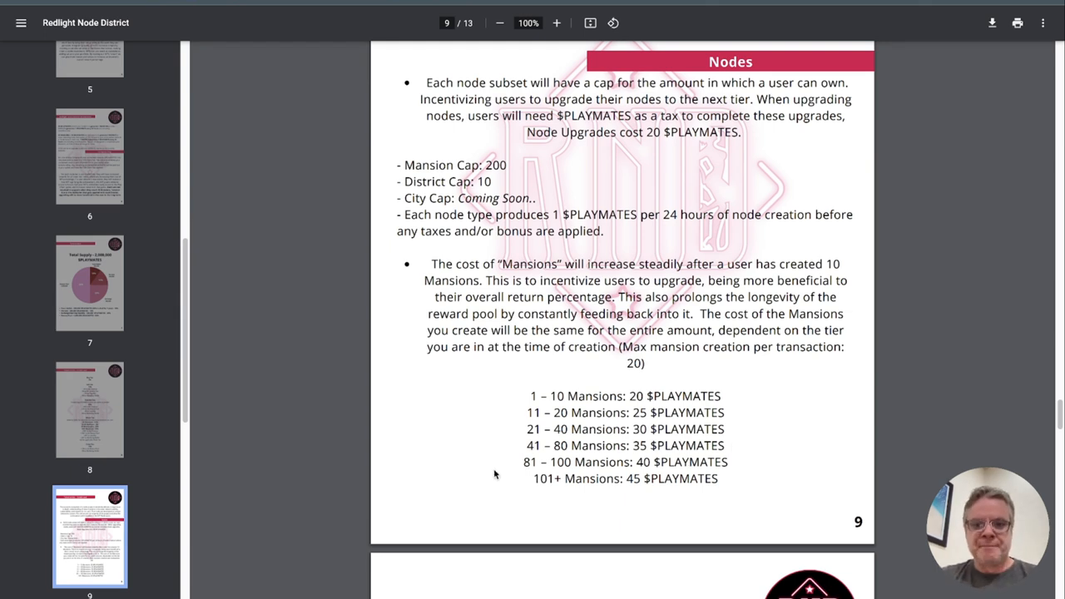
{"action": "mouse_move", "coordinate": [674, 463]}
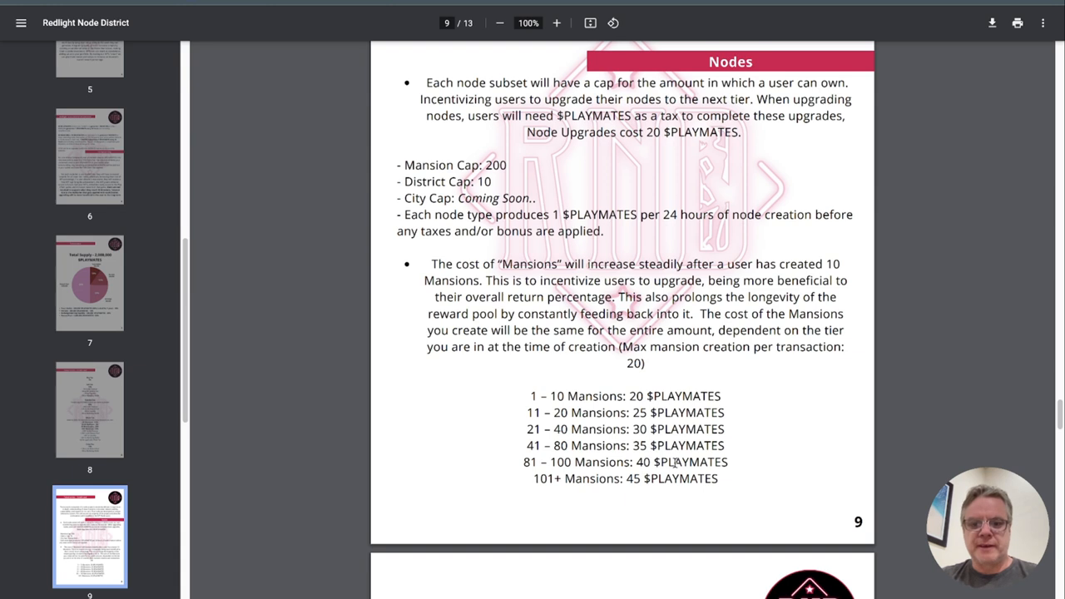
{"action": "mouse_move", "coordinate": [486, 479]}
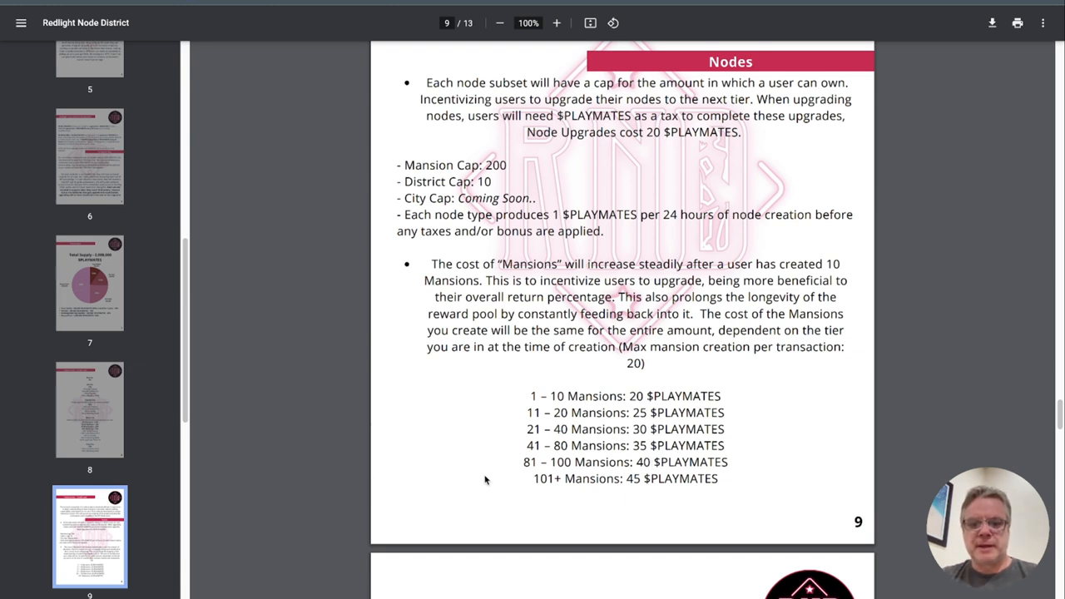
{"action": "mouse_move", "coordinate": [561, 487]}
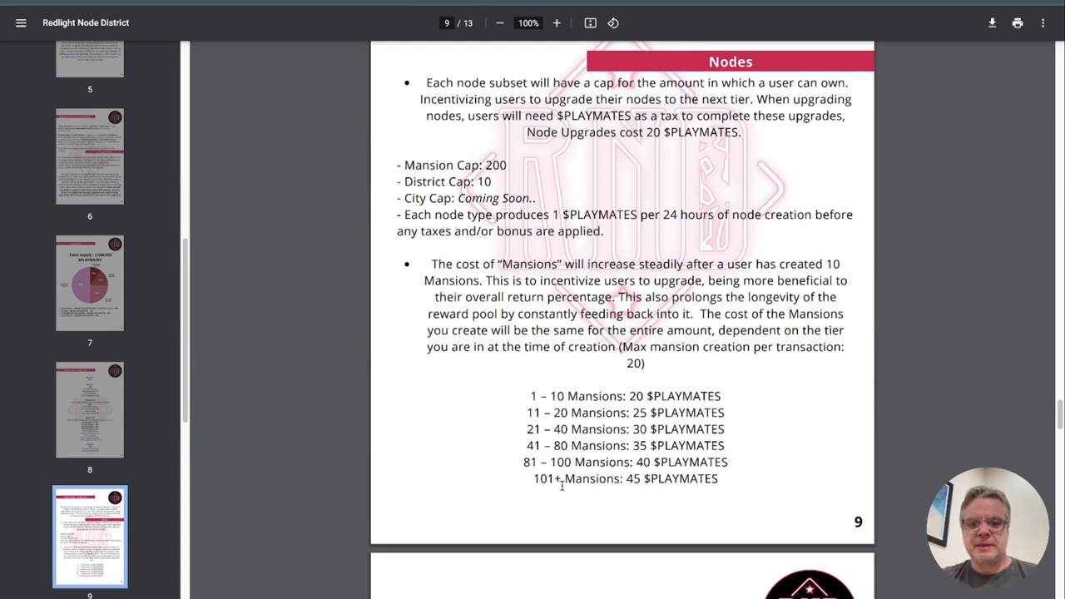
{"action": "mouse_move", "coordinate": [629, 499]}
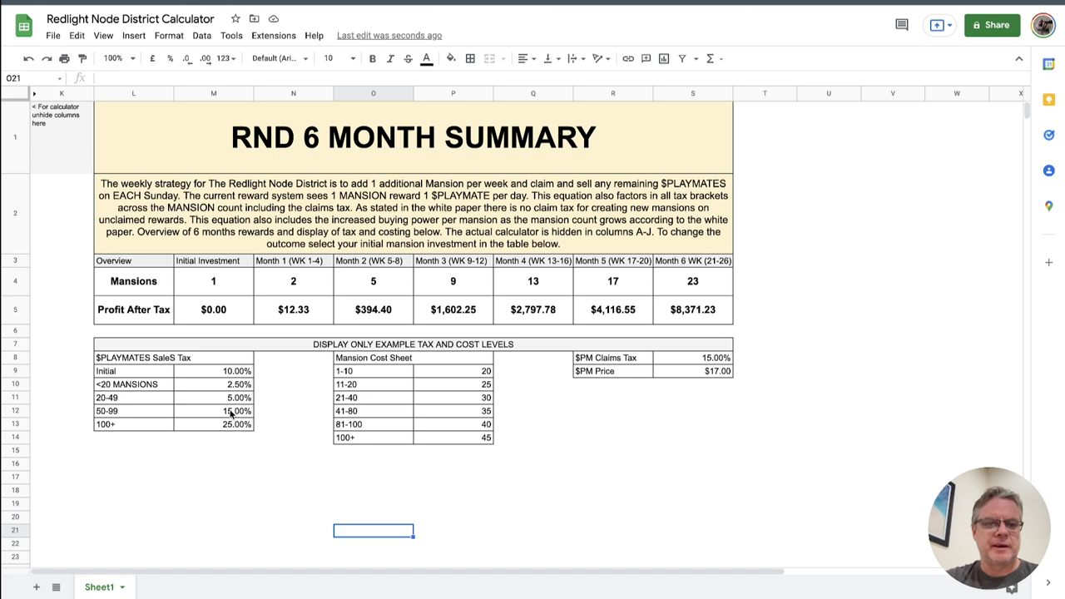
{"action": "mouse_move", "coordinate": [106, 348]}
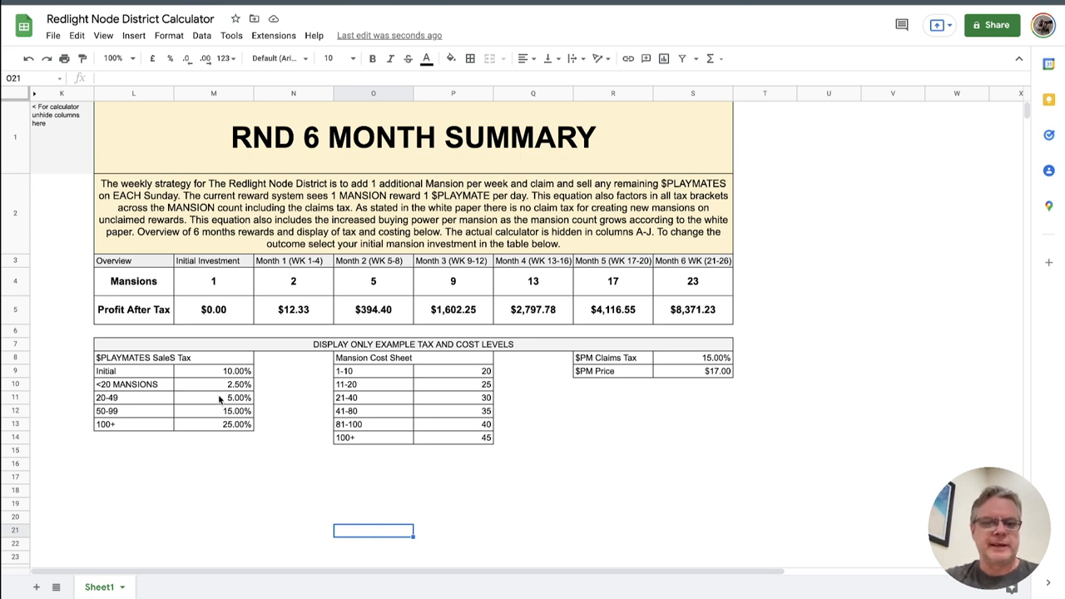
{"action": "mouse_move", "coordinate": [346, 362]}
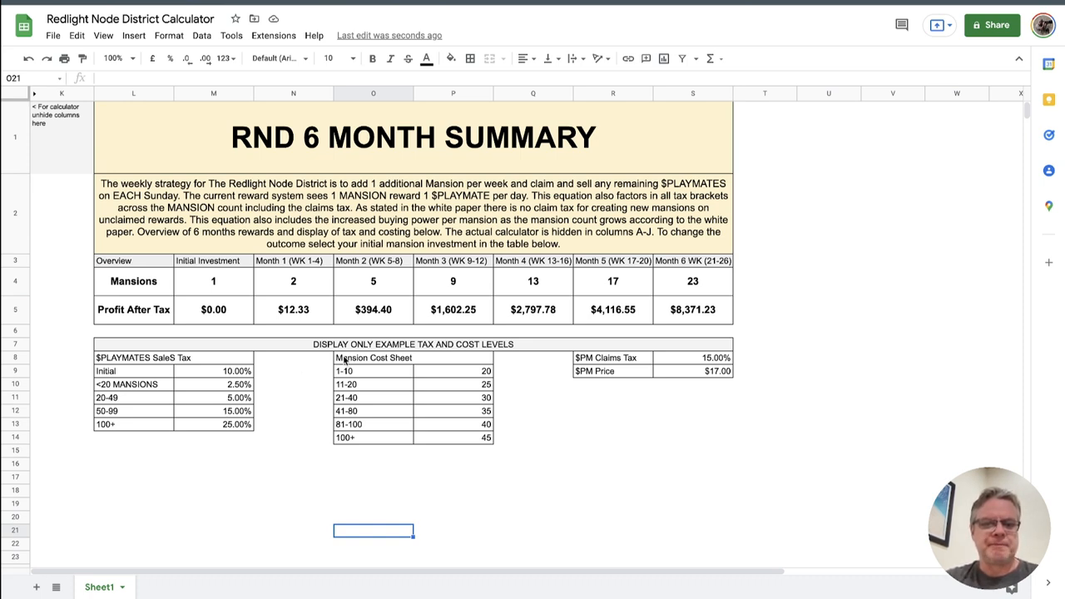
{"action": "left_click", "coordinate": [373, 357]}
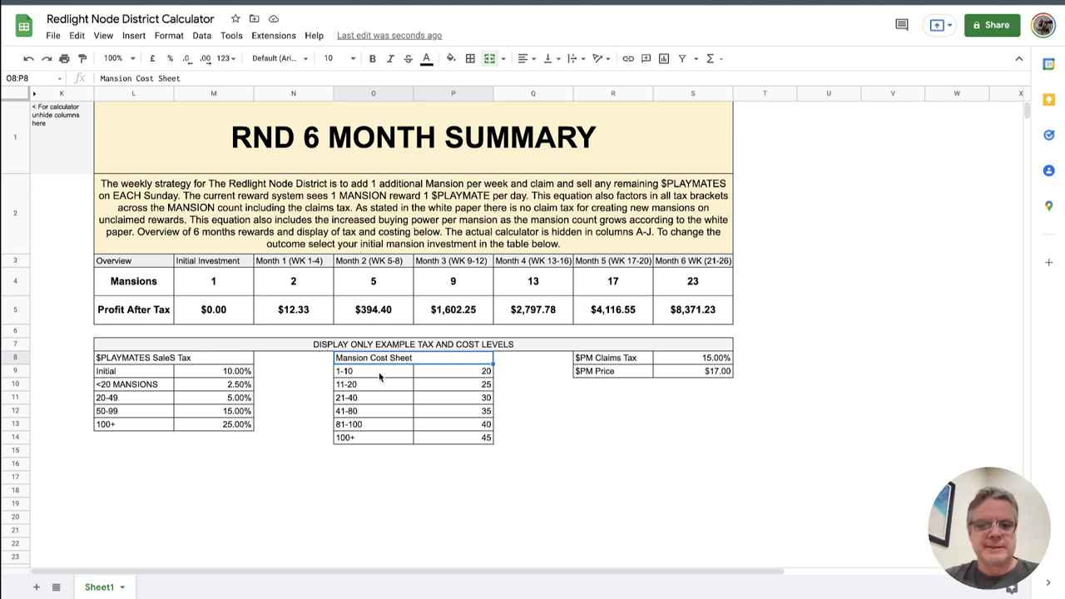
{"action": "mouse_move", "coordinate": [314, 439]}
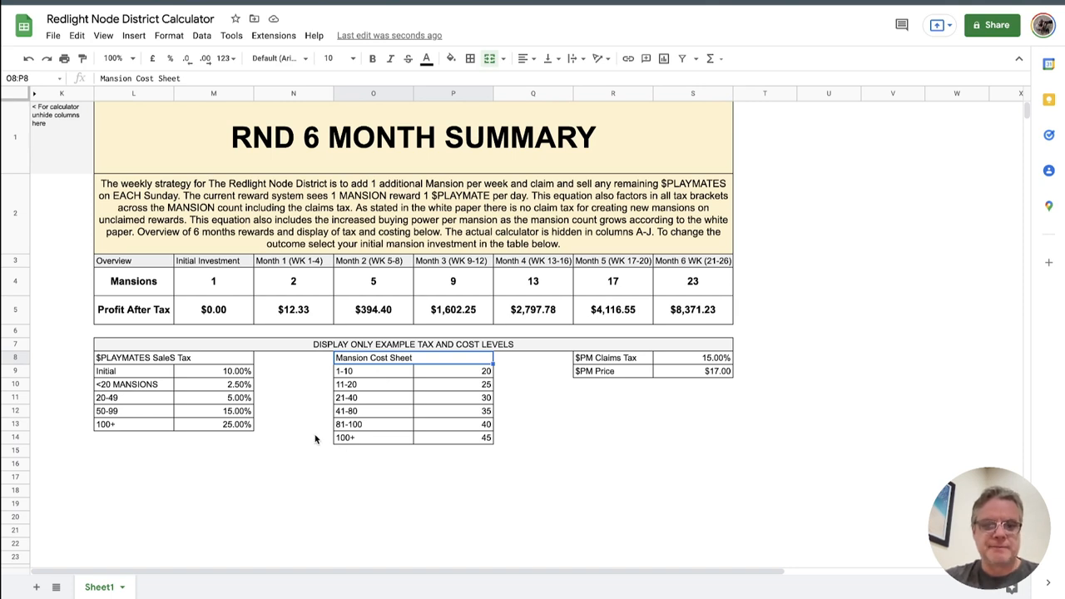
{"action": "left_click", "coordinate": [294, 490]}
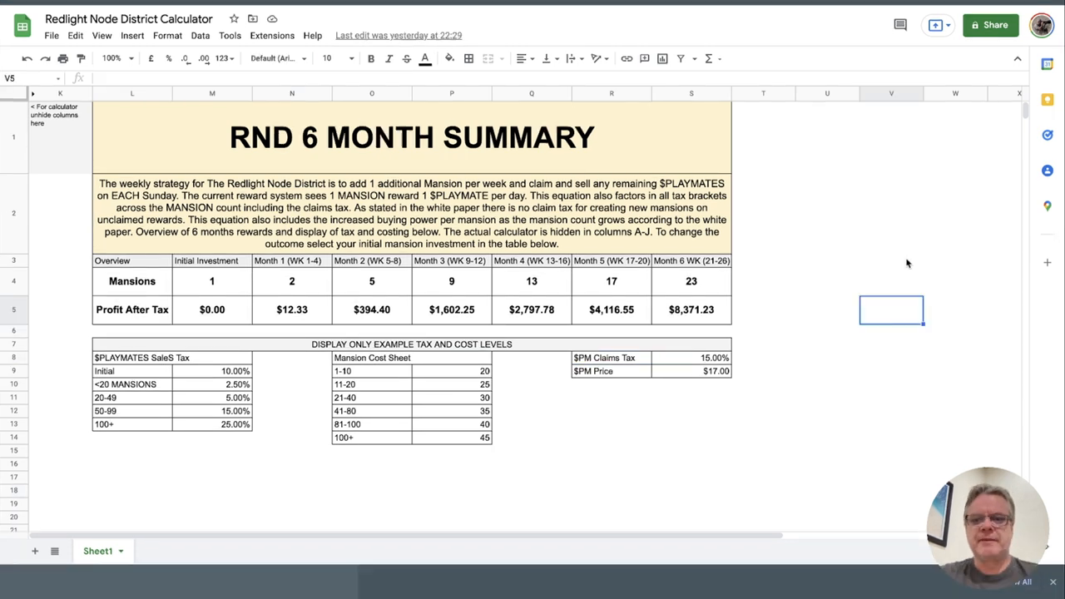
{"action": "left_click", "coordinate": [892, 260]}
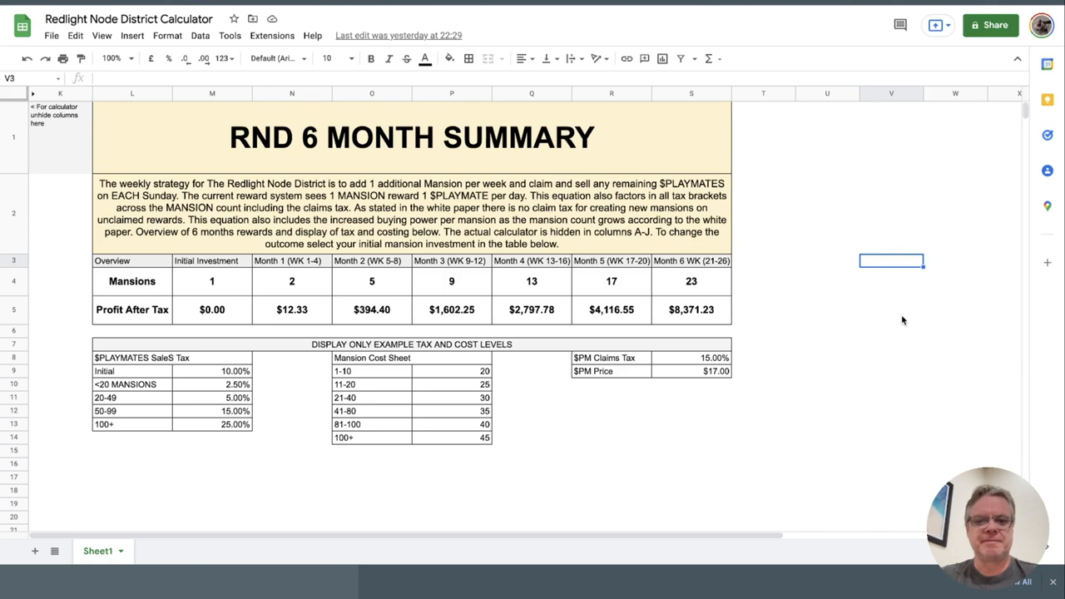
{"action": "mouse_move", "coordinate": [864, 358]}
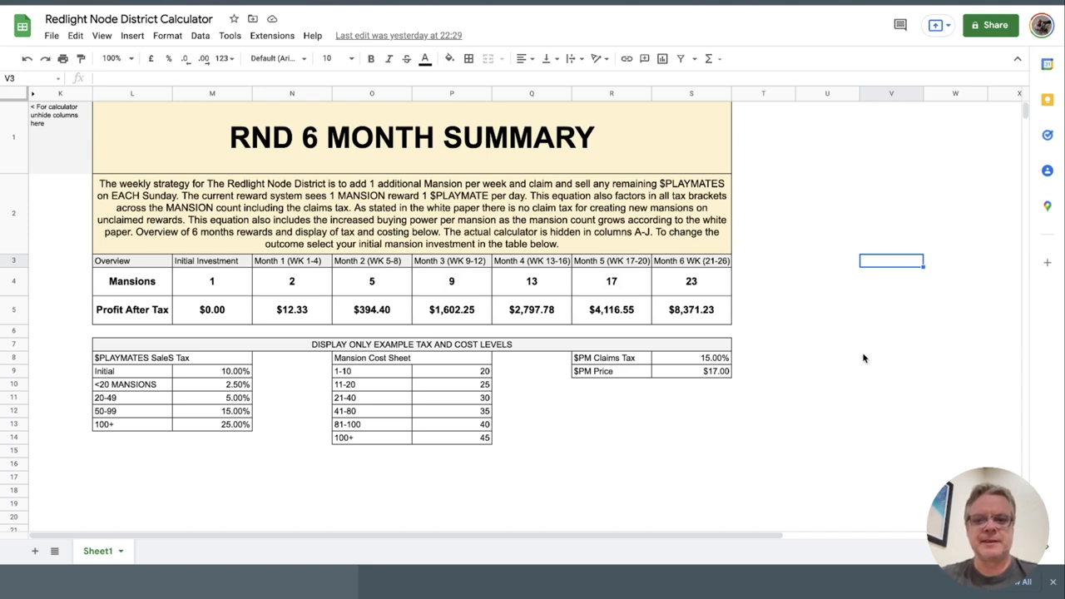
{"action": "left_click", "coordinate": [826, 384]}
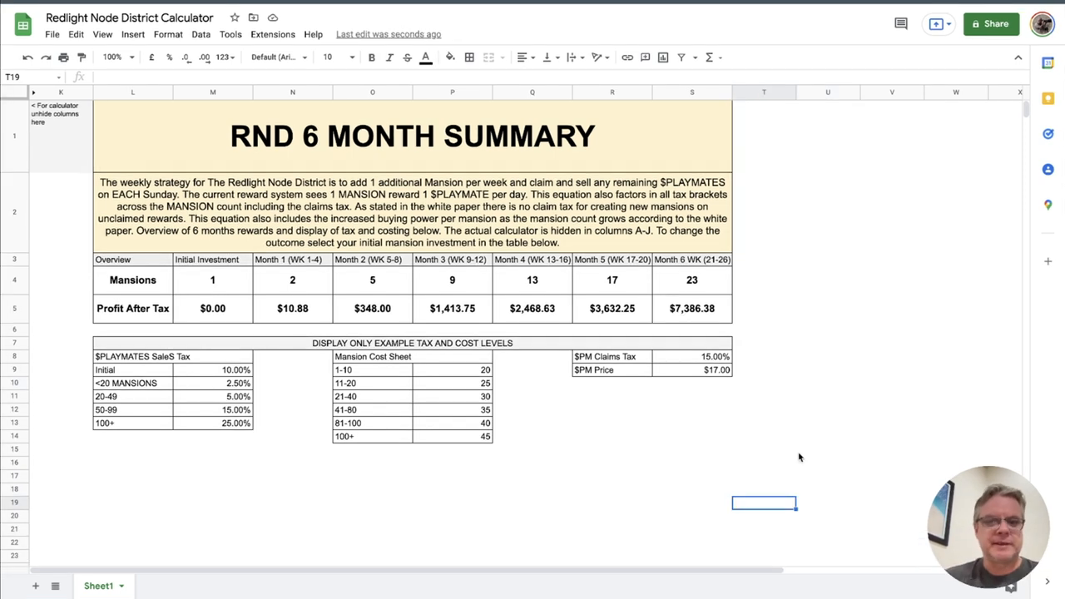
{"action": "mouse_move", "coordinate": [55, 223]}
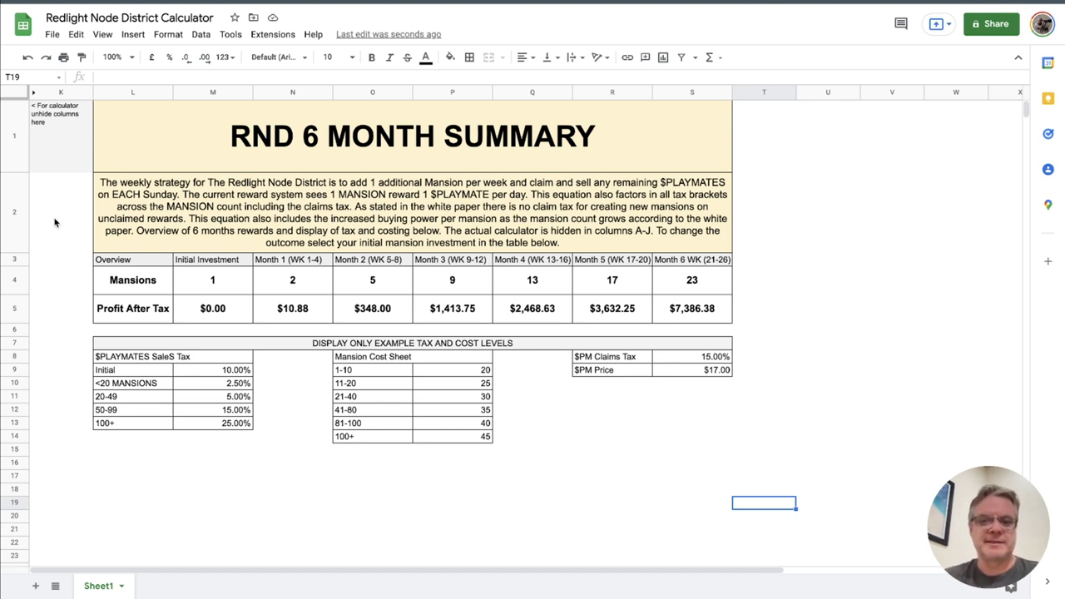
{"action": "mouse_move", "coordinate": [475, 391]}
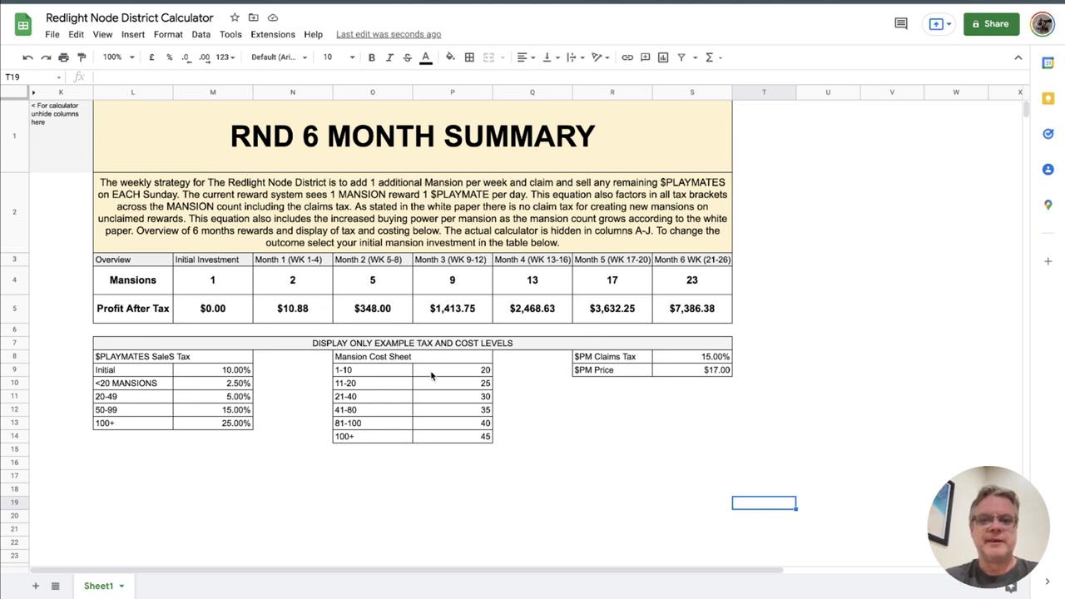
{"action": "mouse_move", "coordinate": [620, 431]}
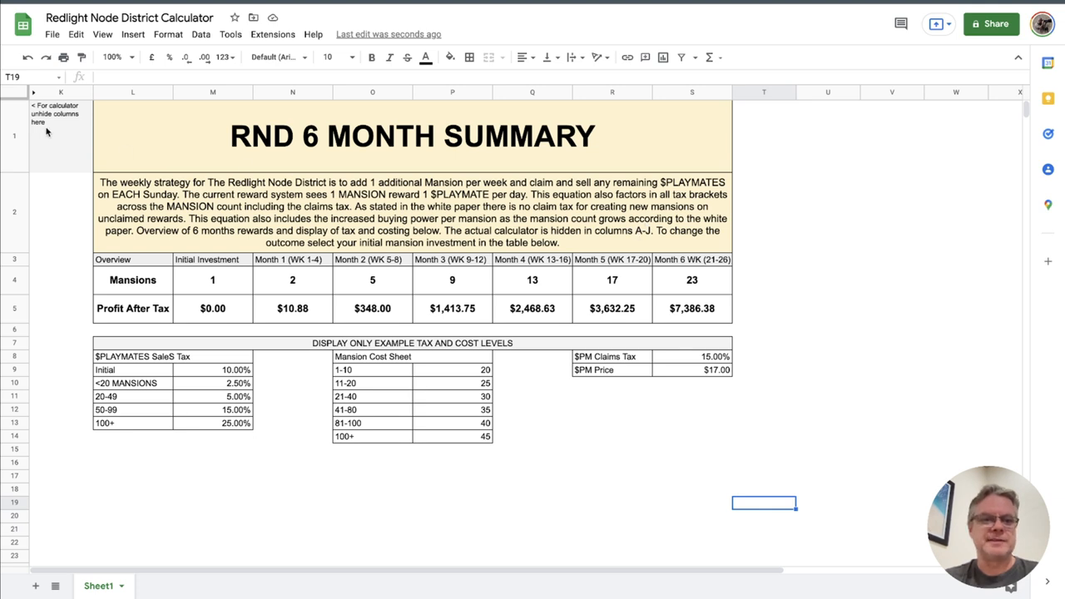
{"action": "left_click", "coordinate": [293, 281]}
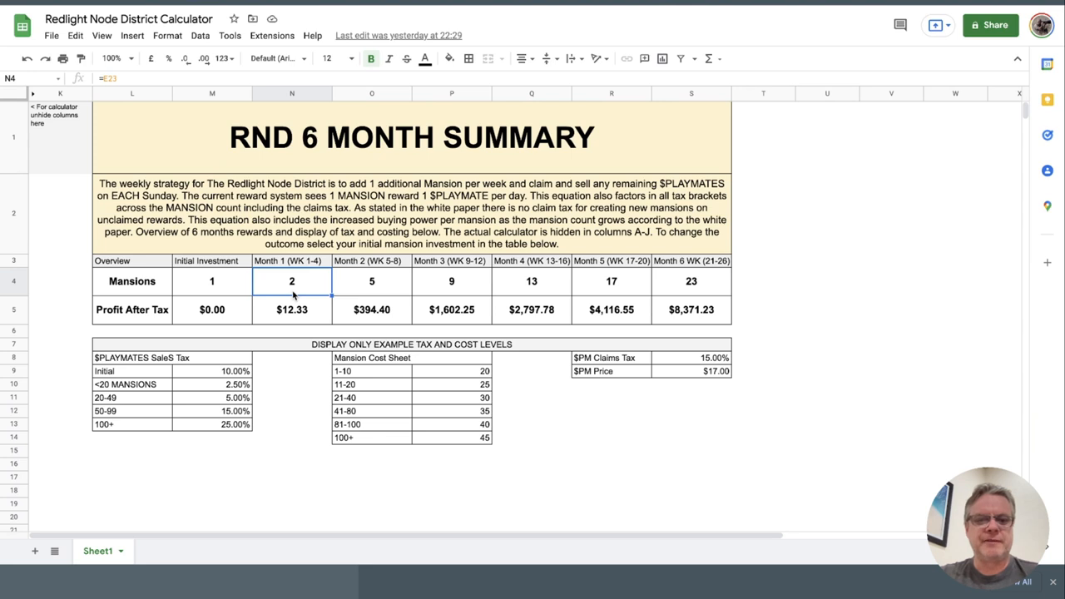
{"action": "mouse_move", "coordinate": [301, 308]}
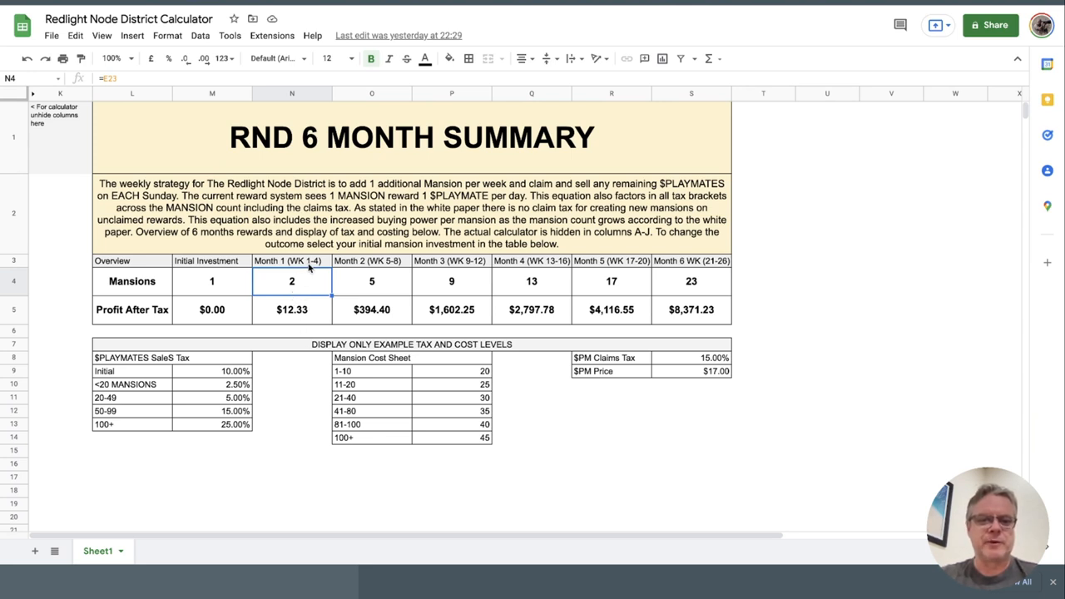
{"action": "left_click", "coordinate": [291, 310]}
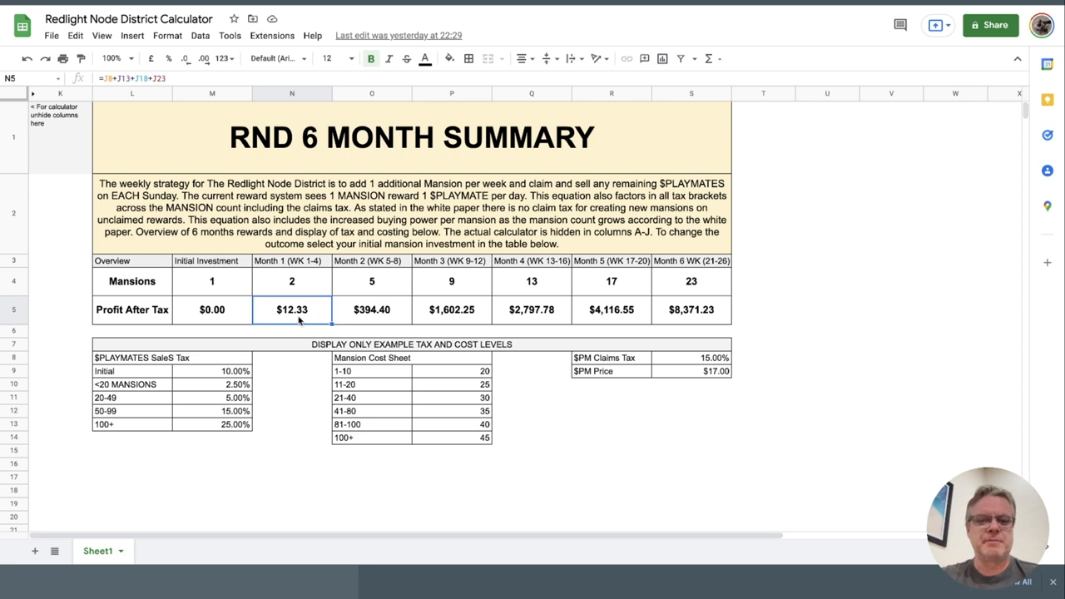
{"action": "mouse_move", "coordinate": [314, 312]}
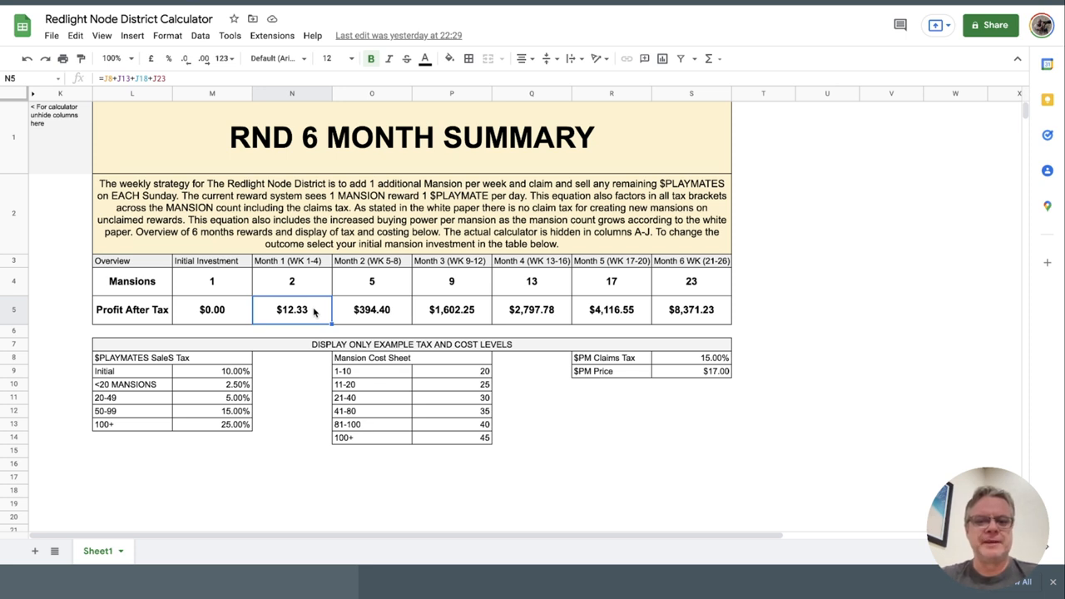
{"action": "left_click", "coordinate": [372, 281]}
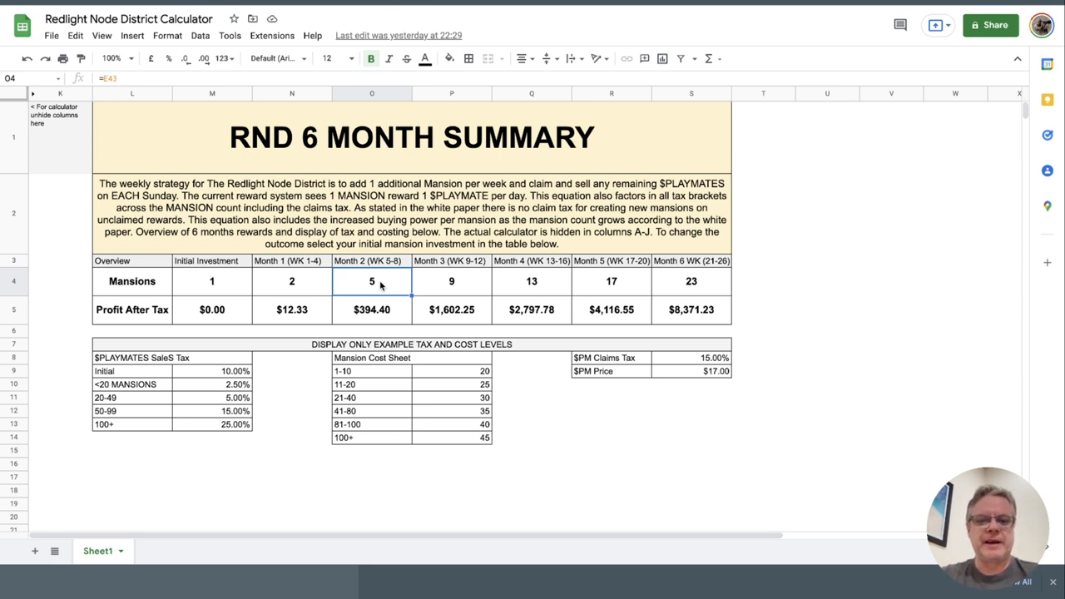
{"action": "mouse_move", "coordinate": [368, 318]}
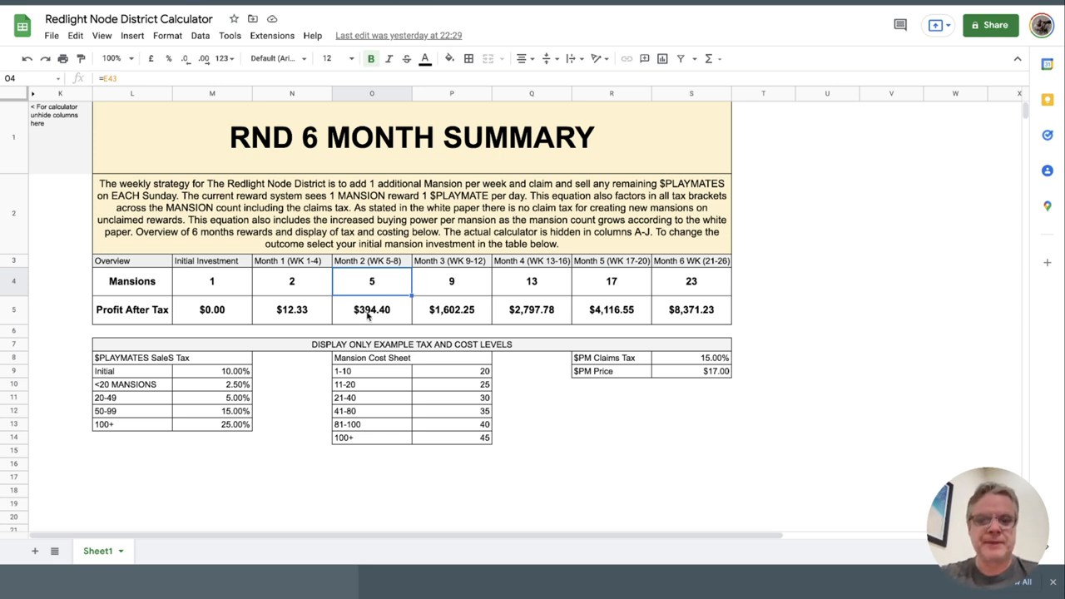
{"action": "left_click", "coordinate": [371, 310]}
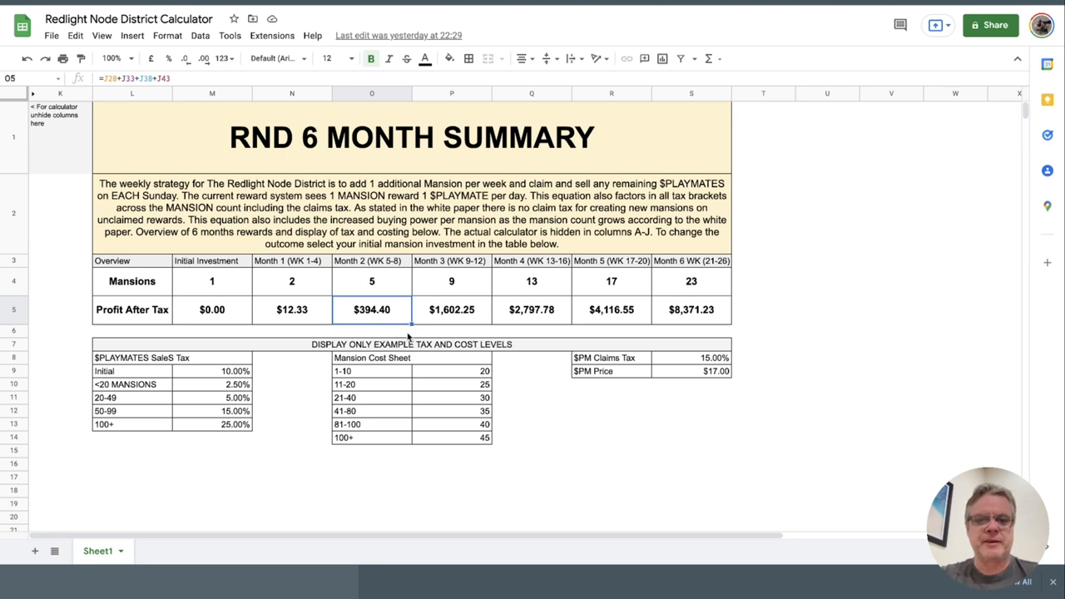
{"action": "mouse_move", "coordinate": [456, 283]}
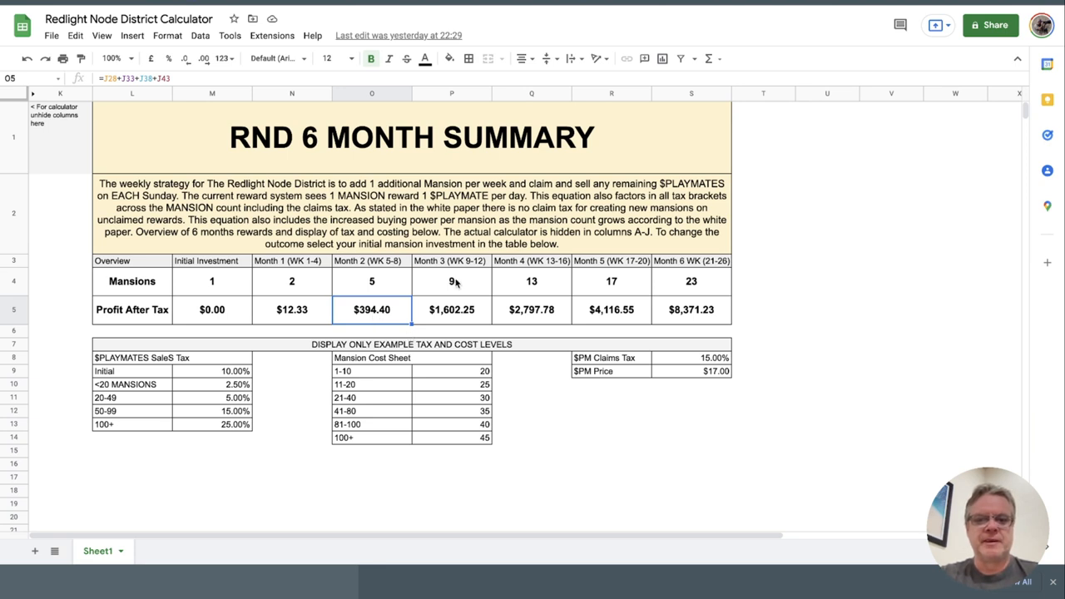
{"action": "left_click", "coordinate": [452, 281]}
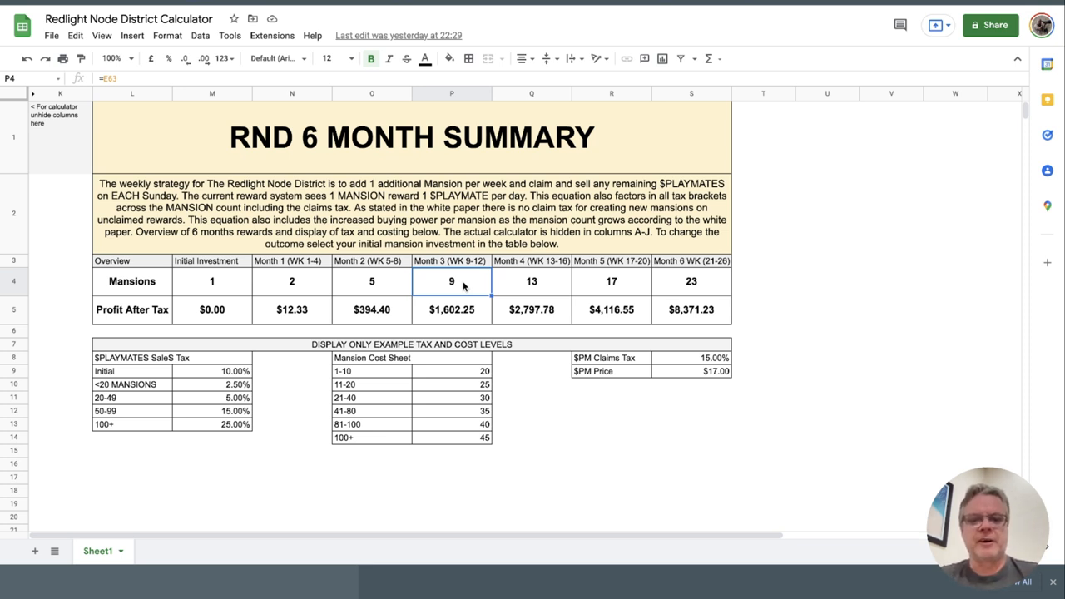
{"action": "mouse_move", "coordinate": [457, 318]}
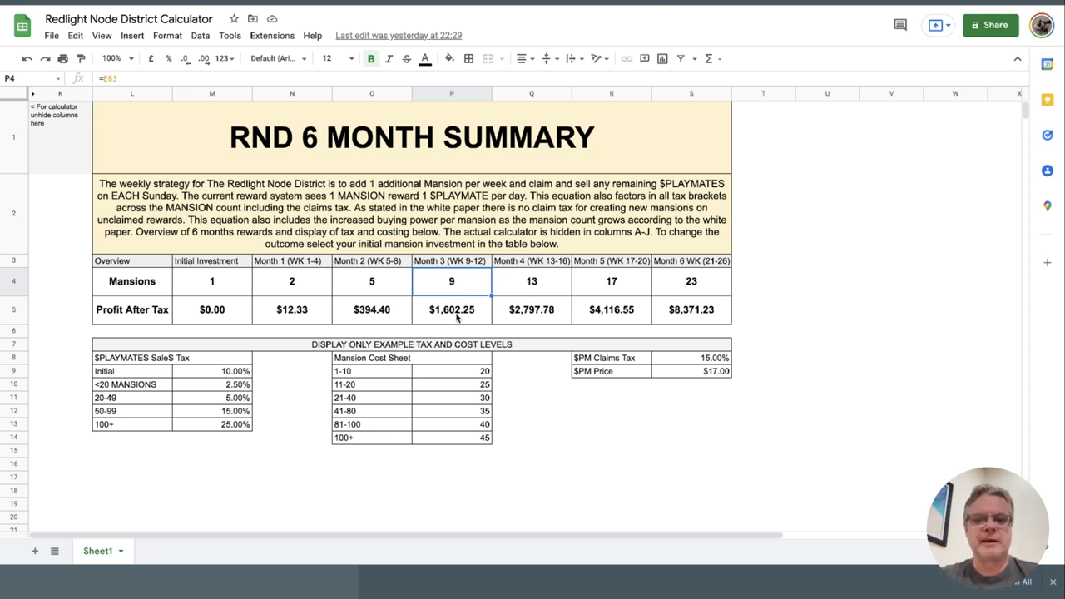
{"action": "left_click", "coordinate": [451, 309]}
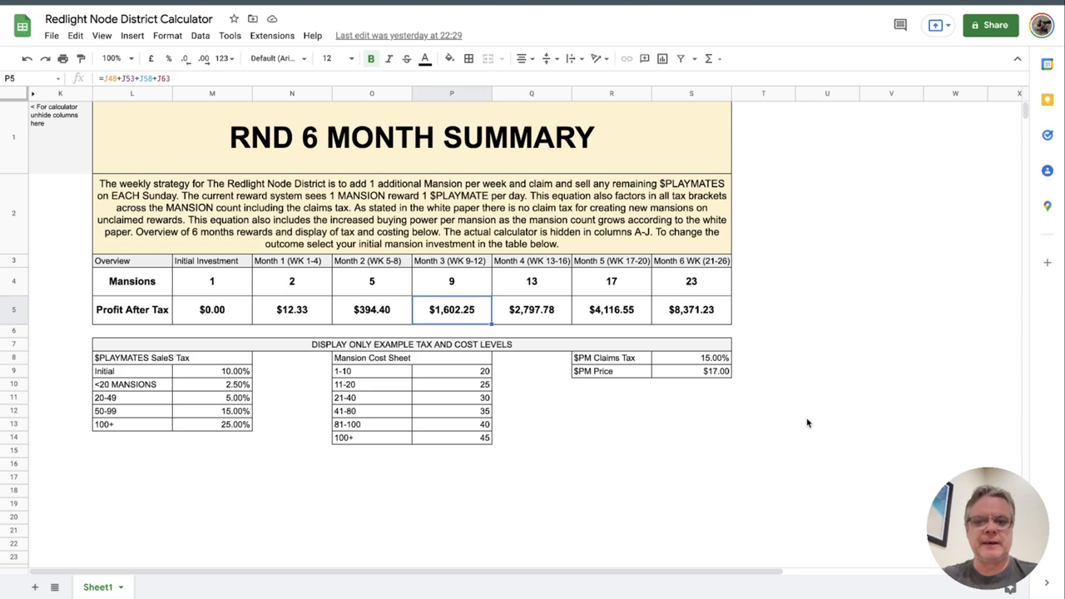
{"action": "left_click", "coordinate": [532, 281]}
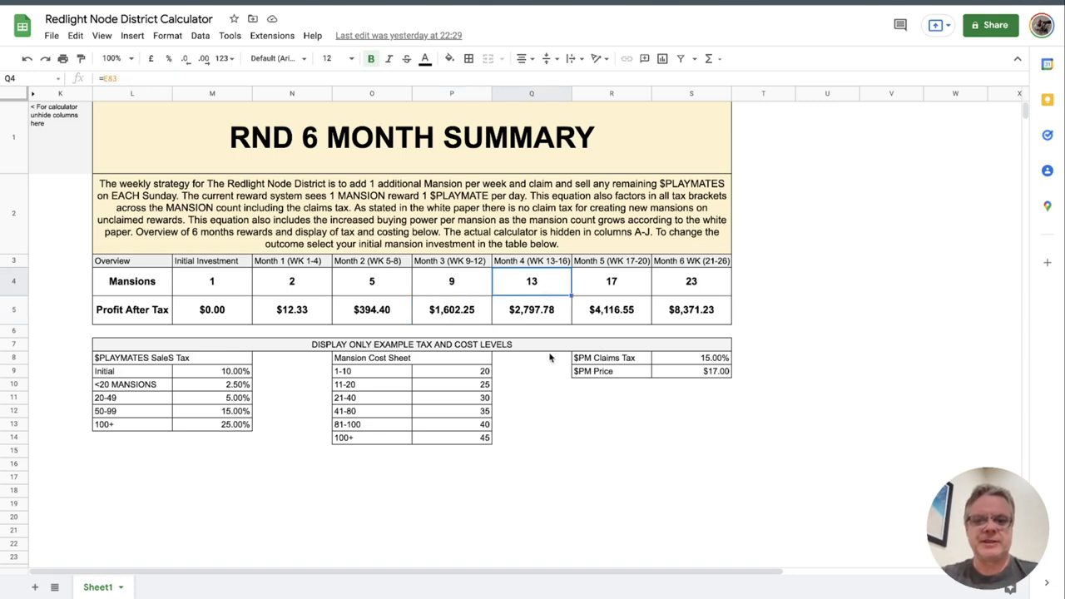
{"action": "mouse_move", "coordinate": [532, 322]}
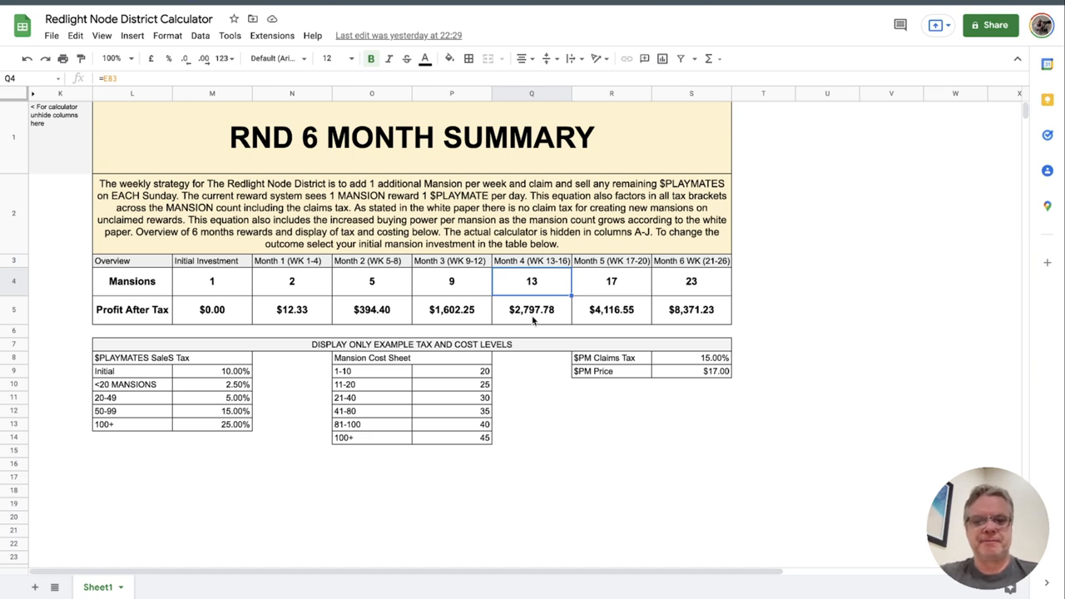
{"action": "mouse_move", "coordinate": [361, 396]}
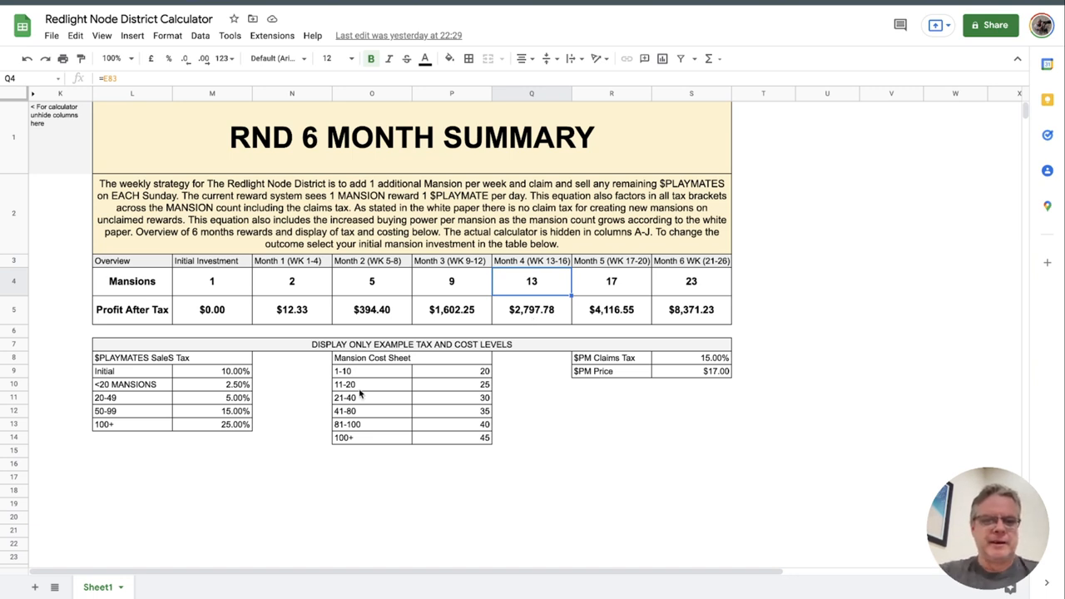
{"action": "mouse_move", "coordinate": [350, 374]}
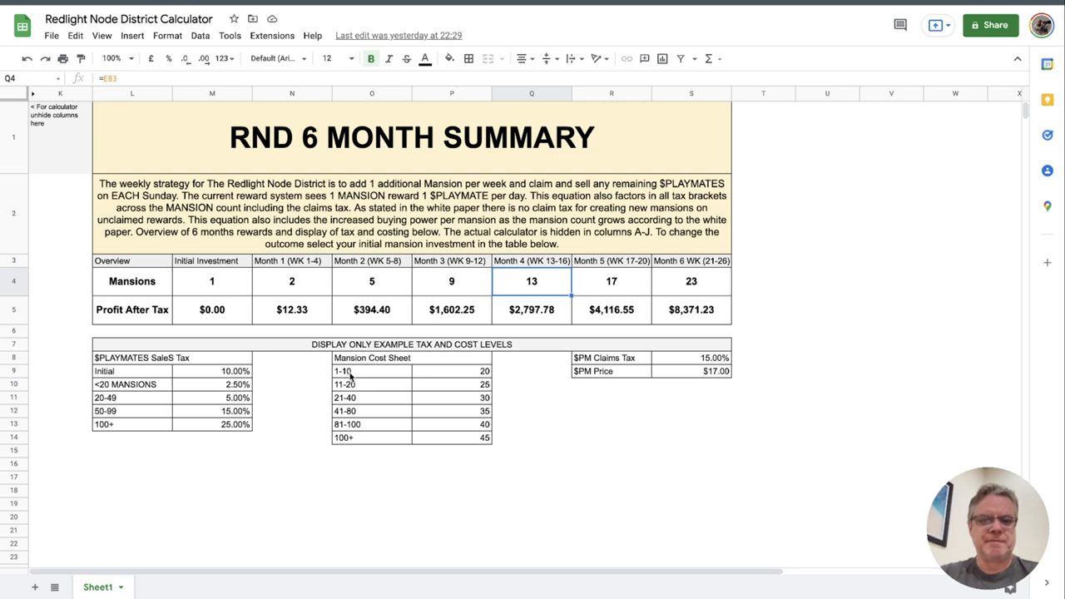
{"action": "left_click", "coordinate": [451, 371]}
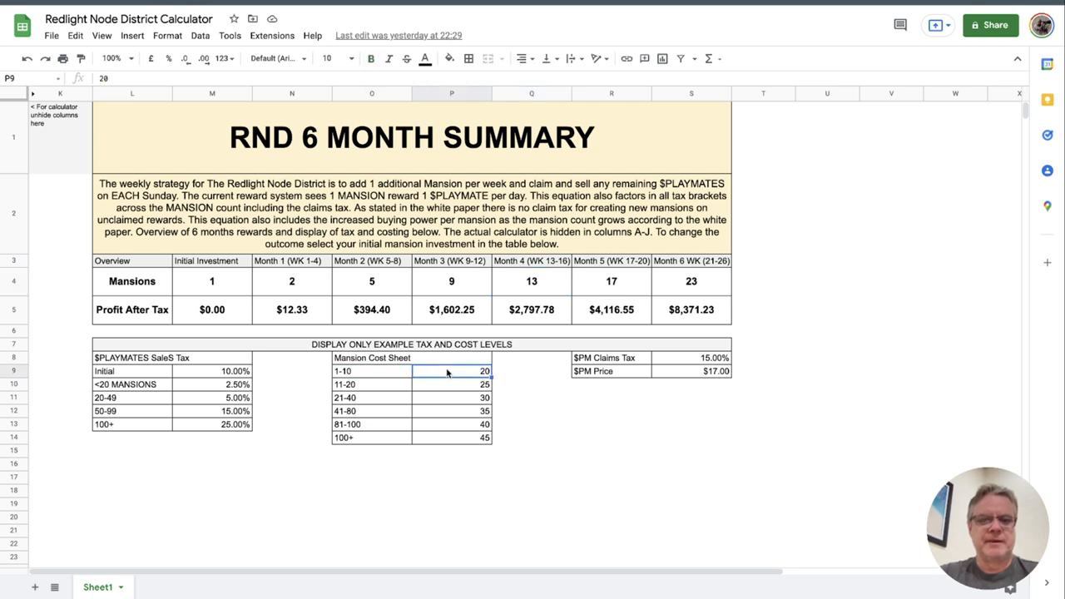
{"action": "left_click", "coordinate": [452, 384]}
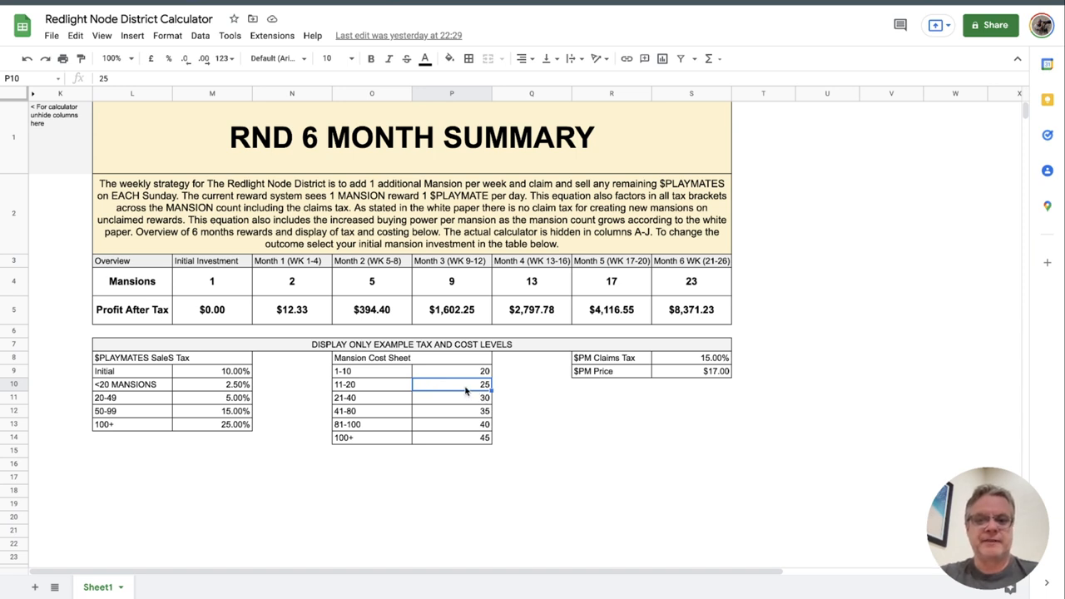
{"action": "mouse_move", "coordinate": [501, 401]}
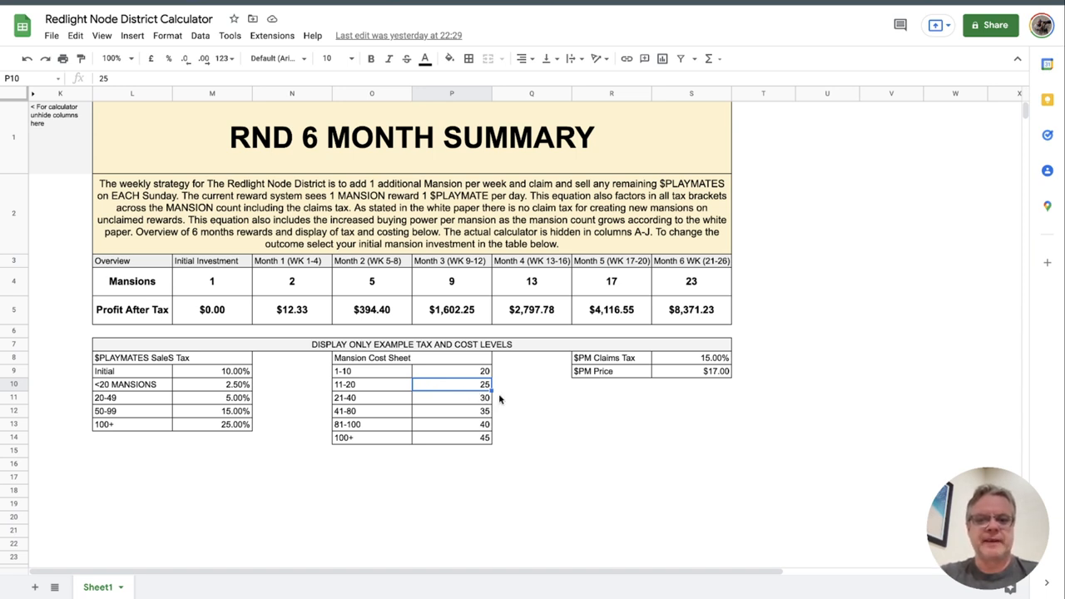
{"action": "left_click", "coordinate": [532, 424]}
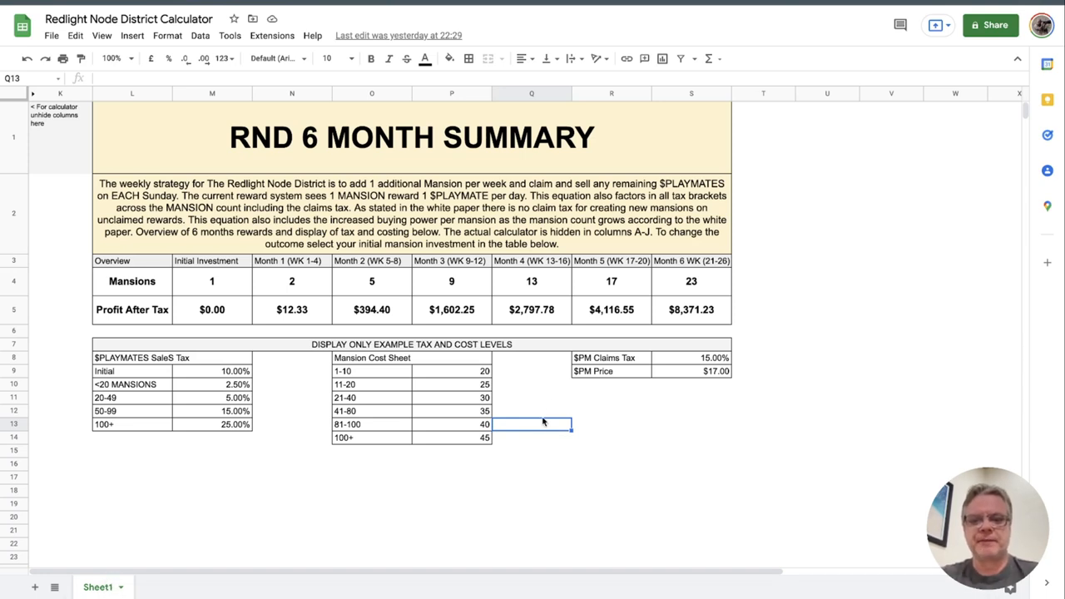
{"action": "left_click", "coordinate": [611, 281]}
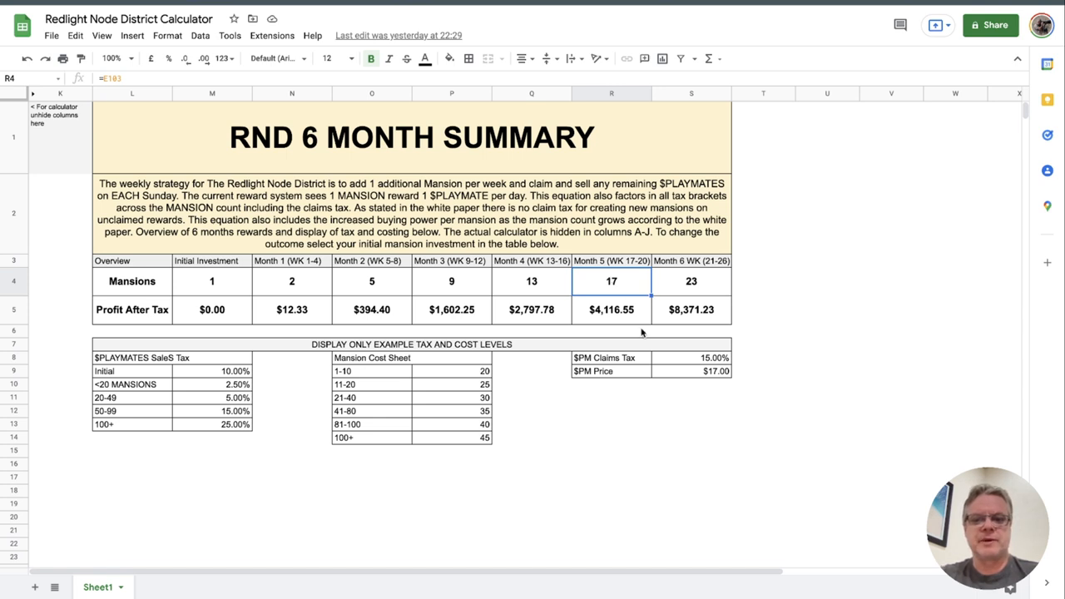
{"action": "mouse_move", "coordinate": [628, 330]}
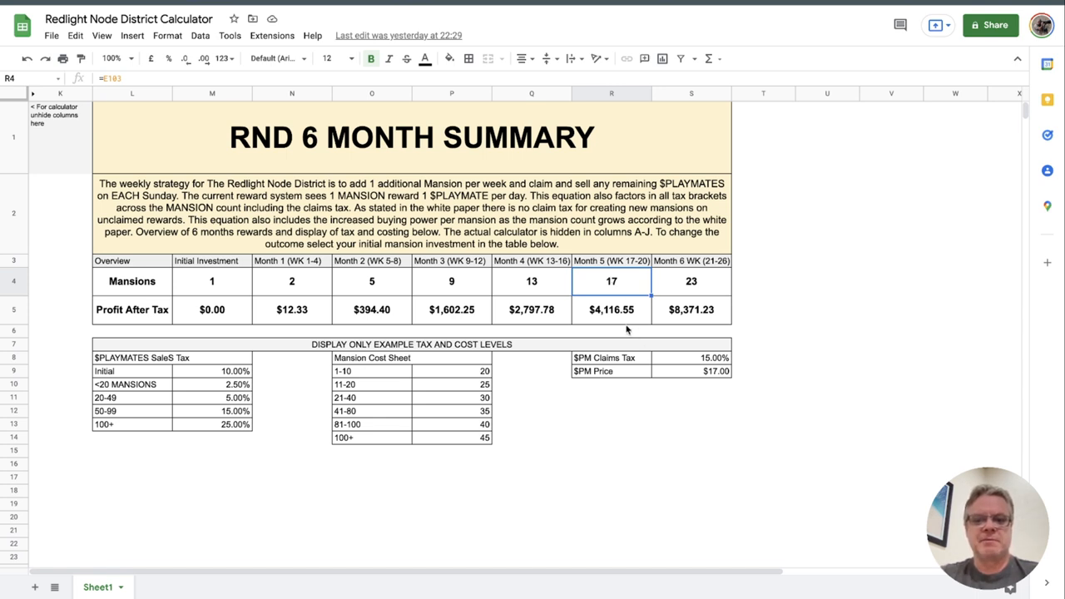
{"action": "mouse_move", "coordinate": [622, 320]}
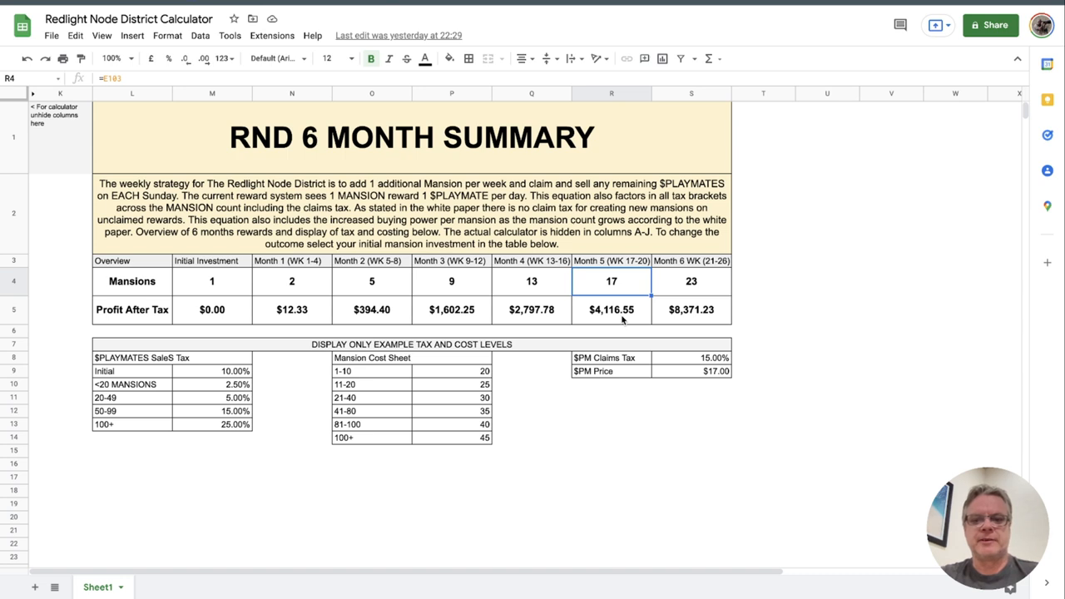
{"action": "mouse_move", "coordinate": [768, 325]}
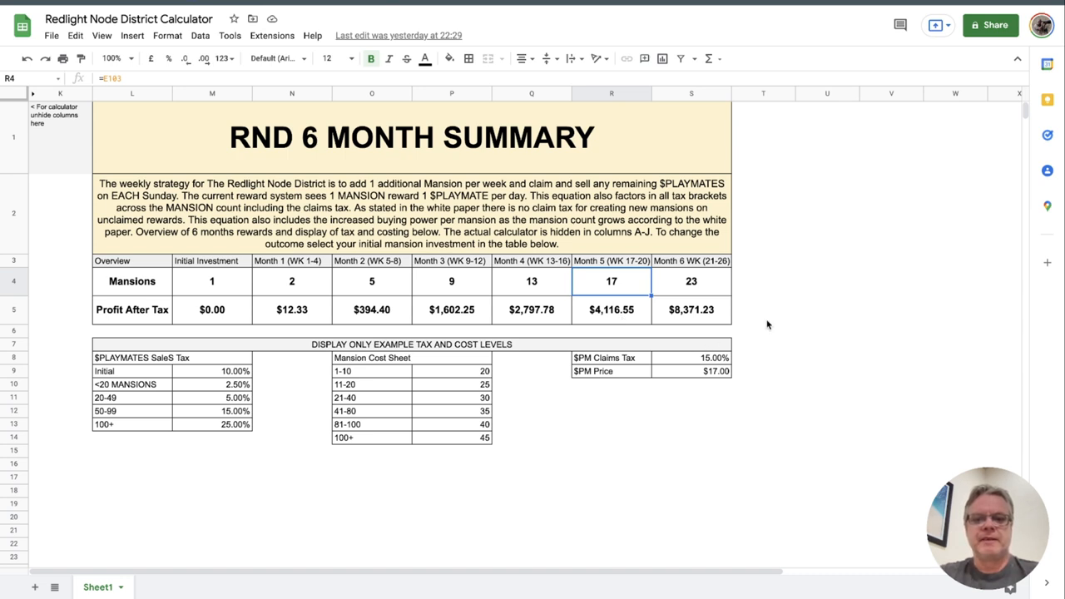
{"action": "left_click", "coordinate": [692, 281]}
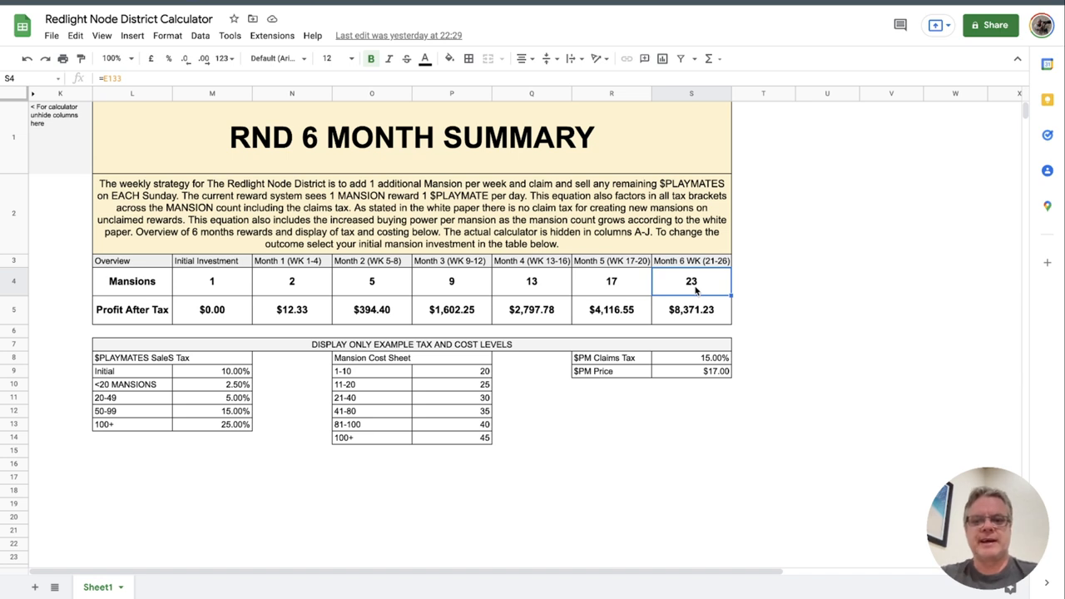
{"action": "left_click", "coordinate": [692, 310]}
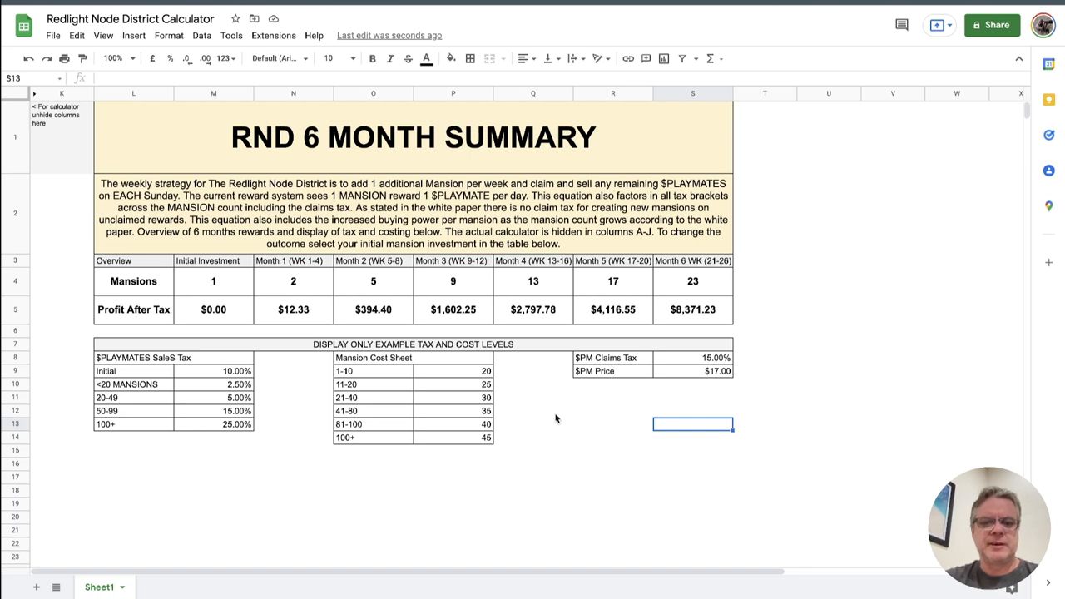
{"action": "mouse_move", "coordinate": [276, 481]}
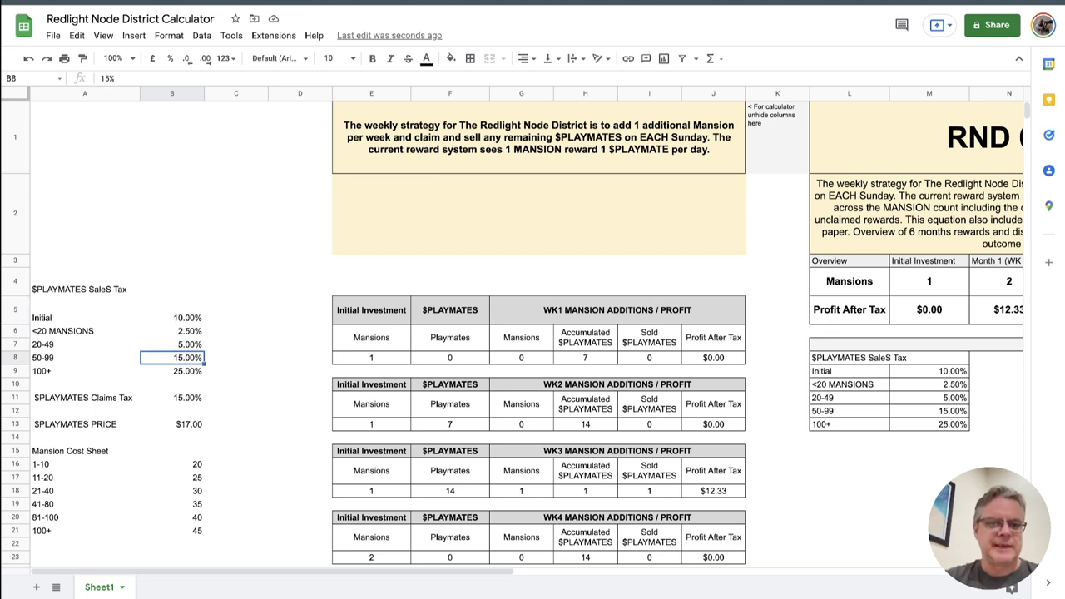
Select the $PLAYMATES PRICE value cell in the revealed calculator columns.
{"action": "left_click", "coordinate": [172, 424]}
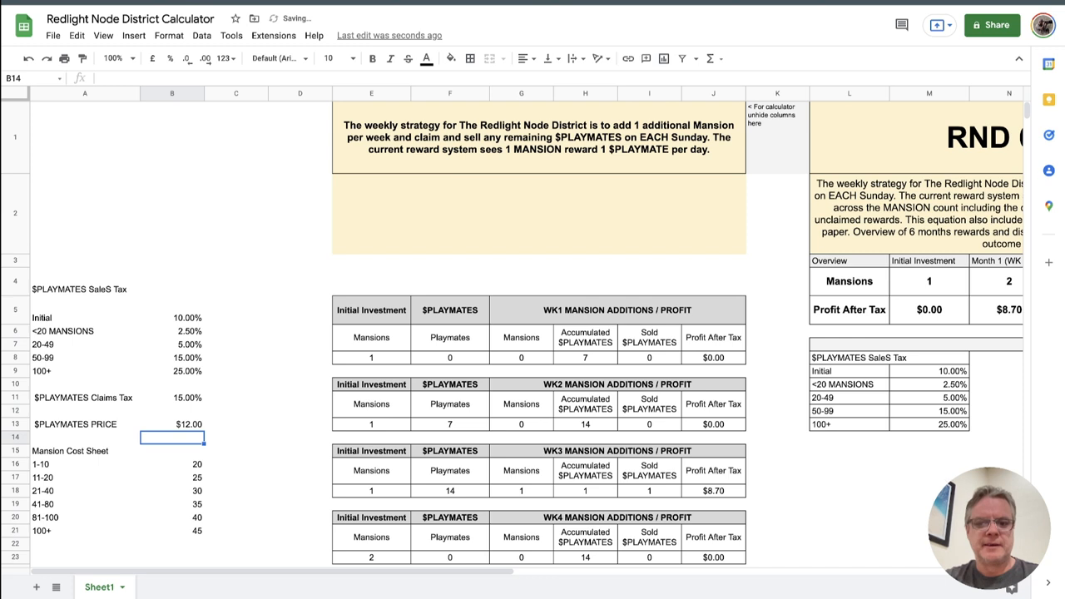
Enter 13 as the $PLAYMATES price, then change it to 15.
{"action": "type", "text": "13"}
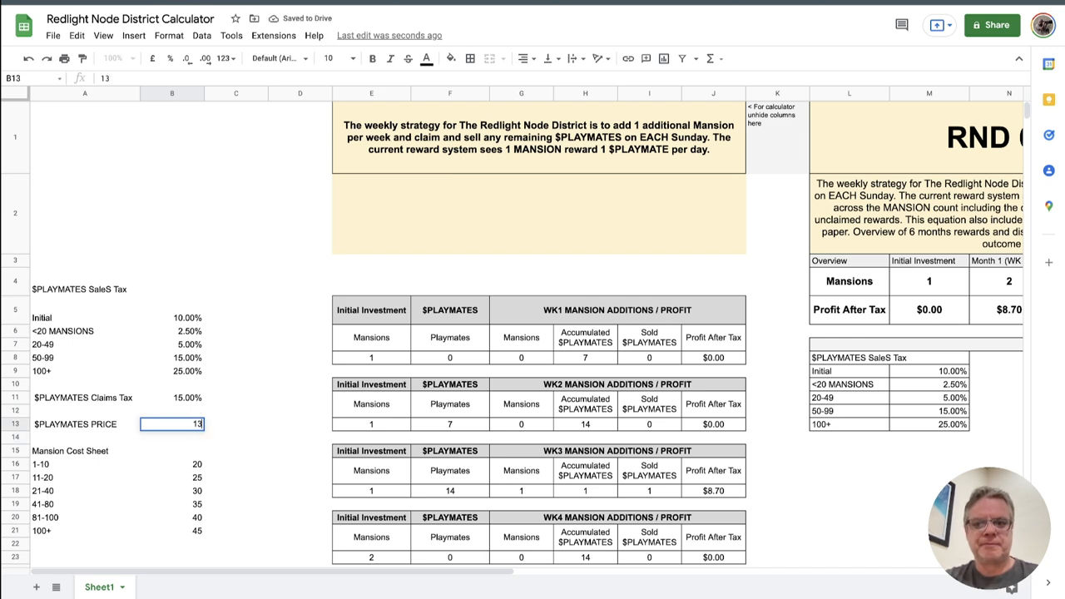
{"action": "key", "text": "Enter"}
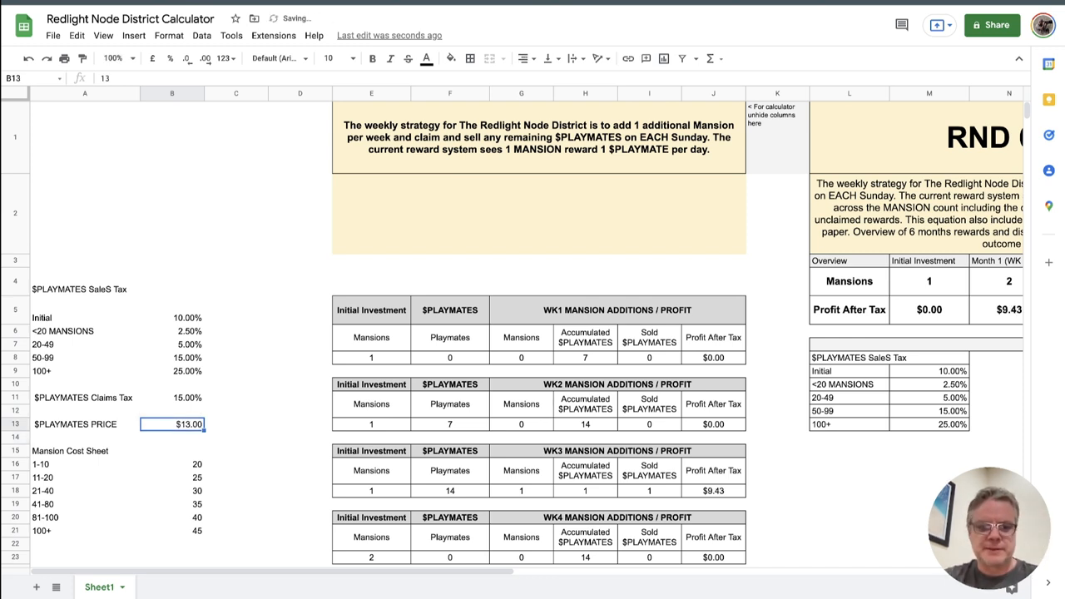
{"action": "type", "text": "15"}
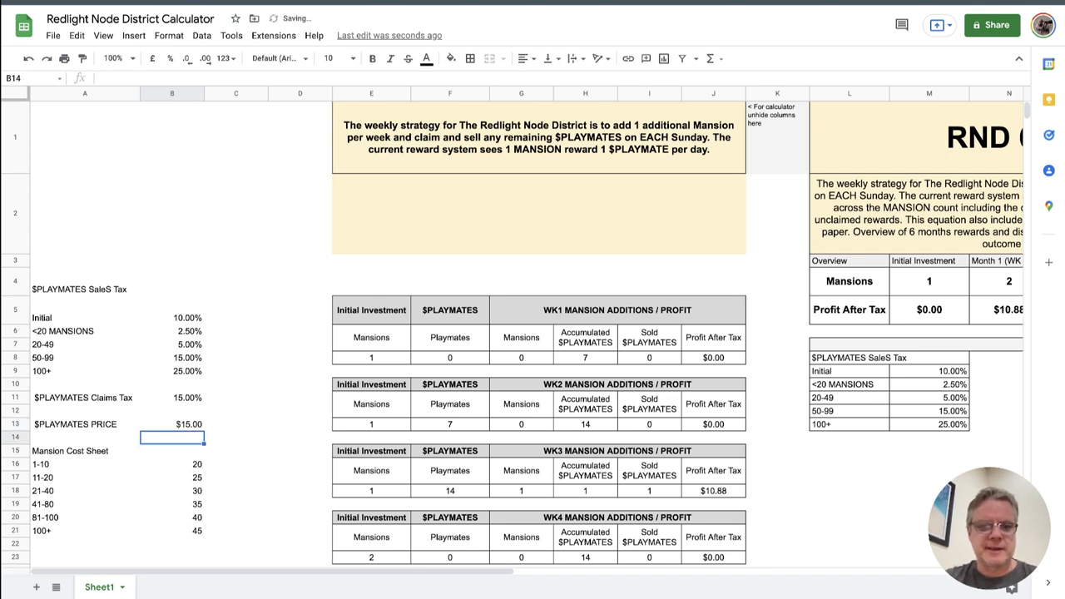
Review the 1-10 and 21-40 mansion cost tiers and the WK1 Initial Investment heading.
{"action": "left_click", "coordinate": [173, 464]}
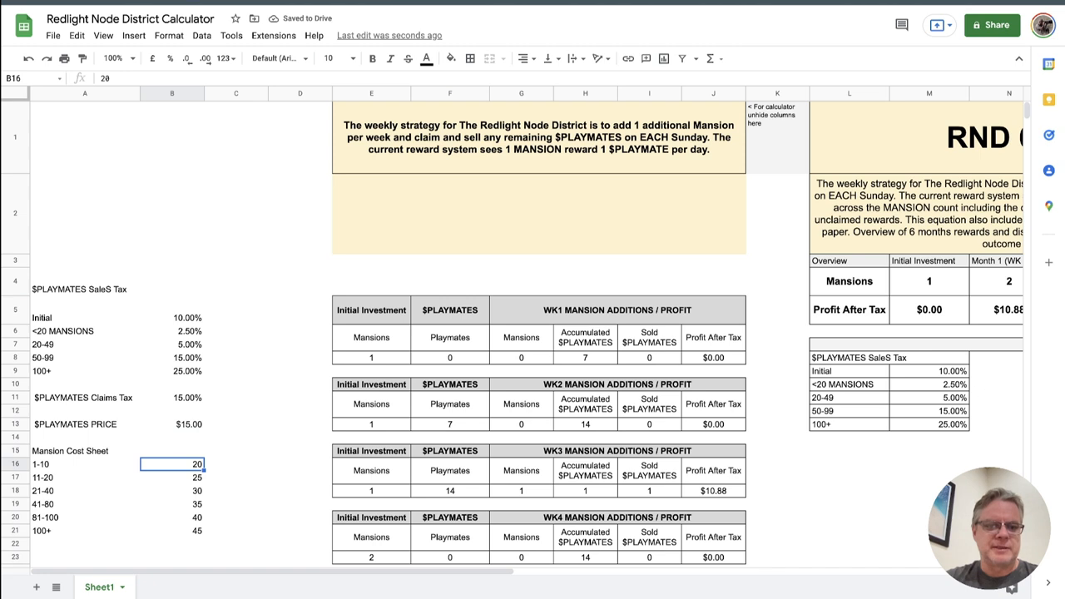
{"action": "left_click", "coordinate": [172, 490]}
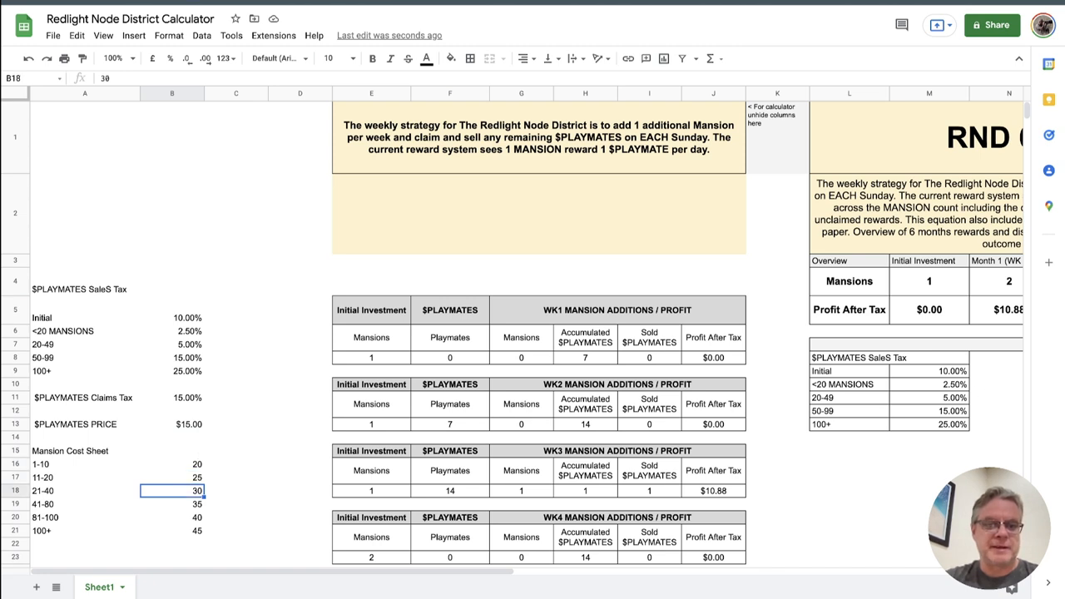
{"action": "left_click", "coordinate": [172, 517]}
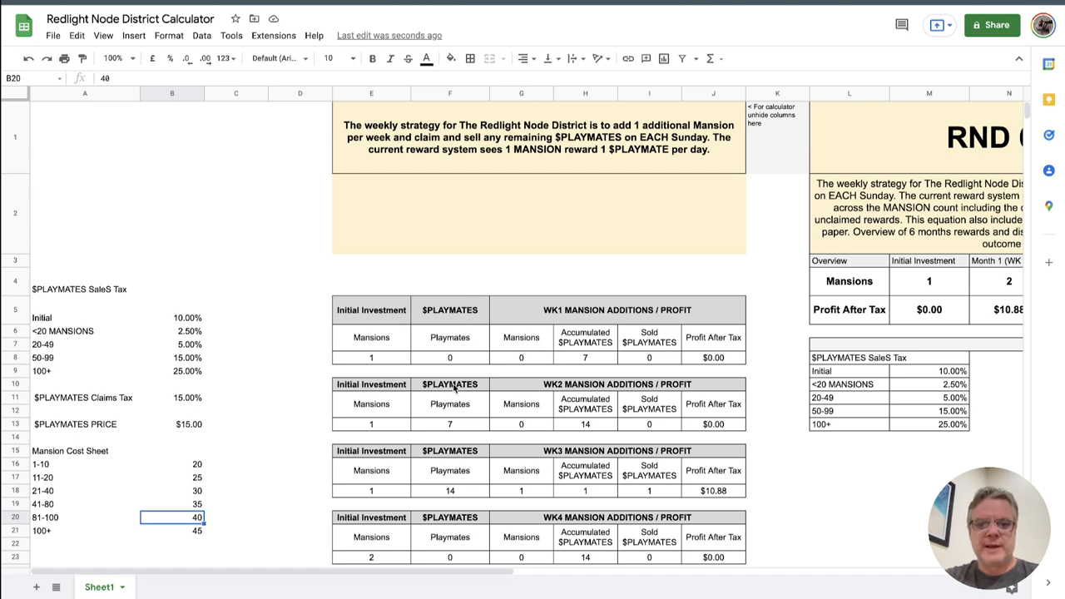
{"action": "left_click", "coordinate": [371, 309]}
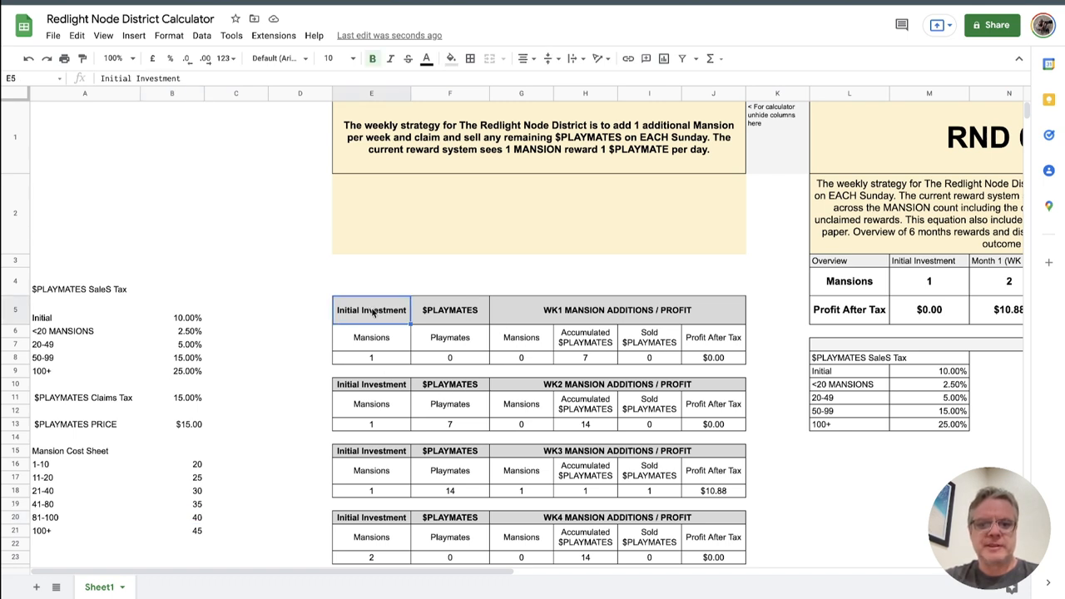
{"action": "left_click", "coordinate": [450, 310]}
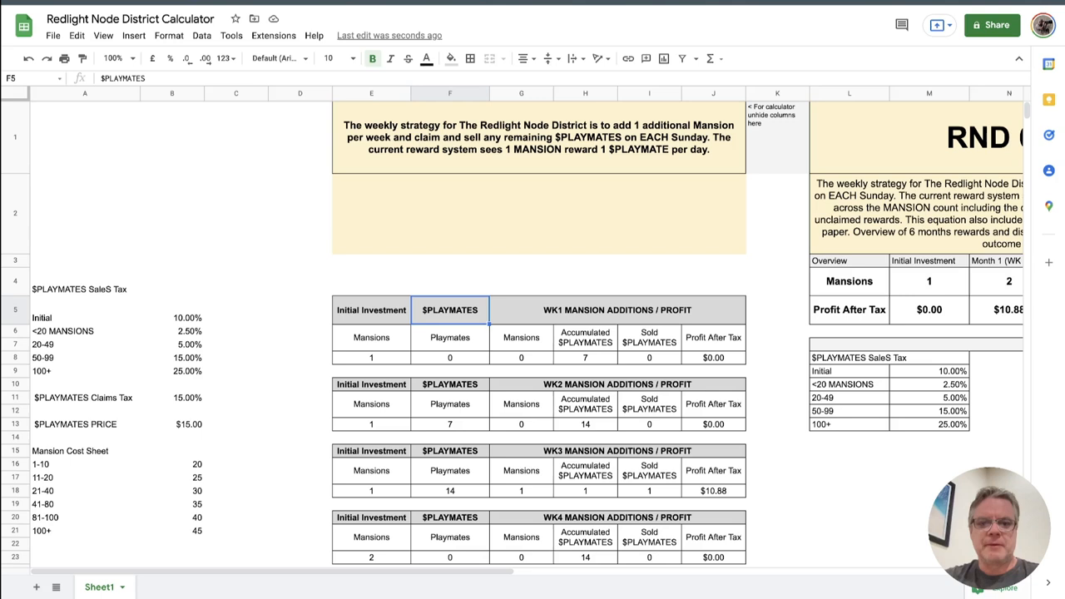
{"action": "left_click", "coordinate": [521, 357]}
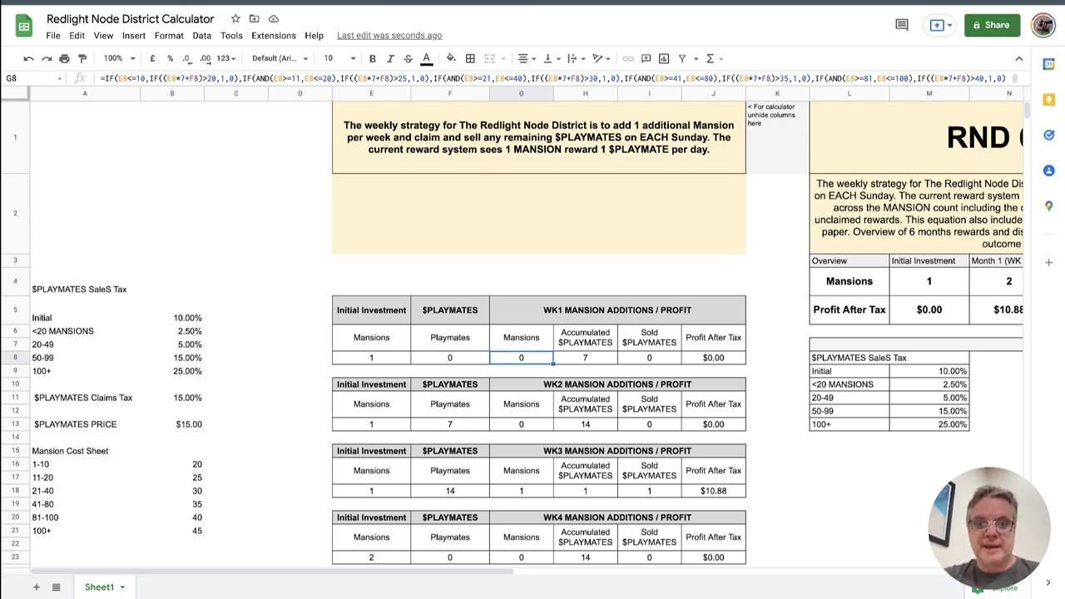
{"action": "left_click", "coordinate": [649, 357]}
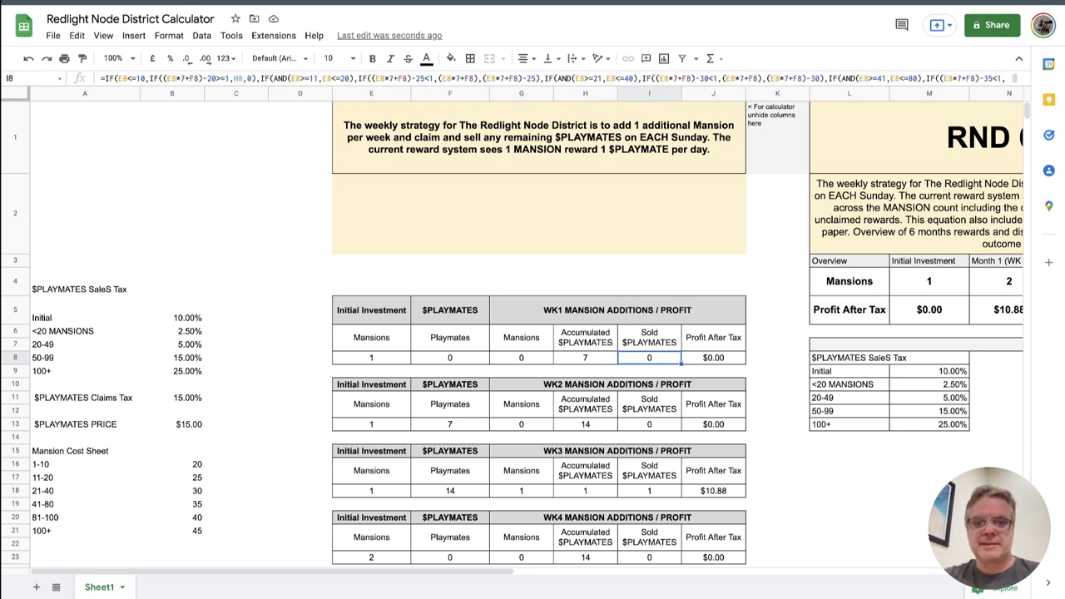
{"action": "left_click", "coordinate": [713, 358]}
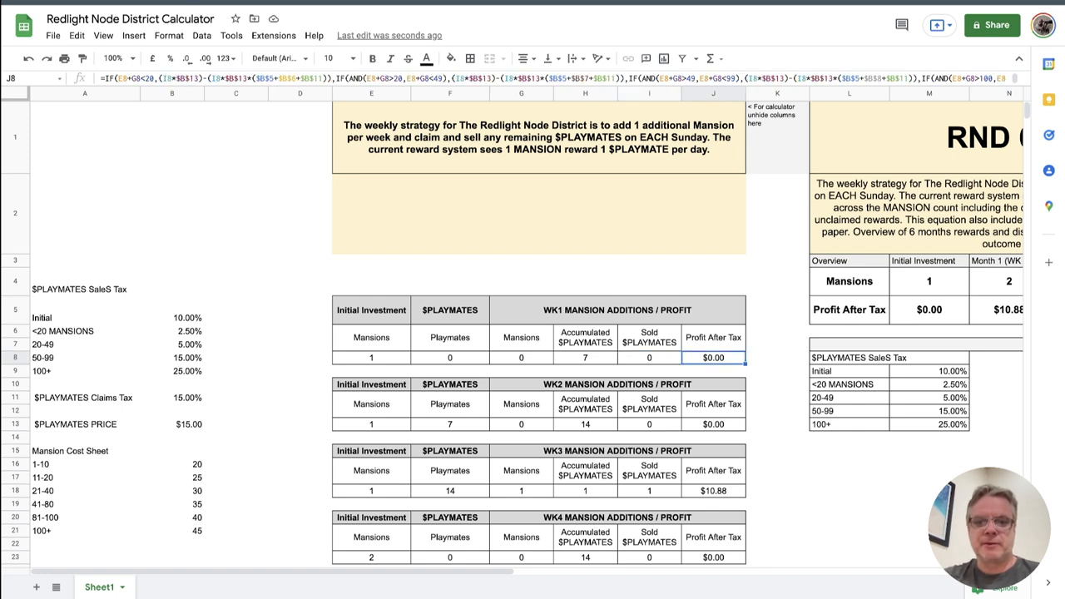
{"action": "left_click", "coordinate": [713, 404]}
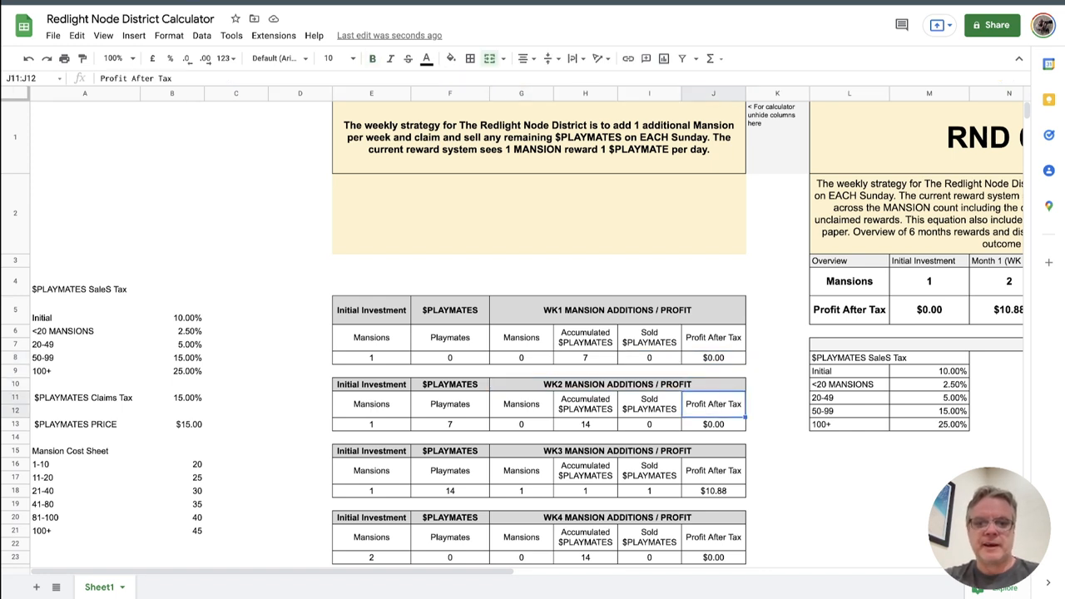
{"action": "left_click", "coordinate": [451, 424]}
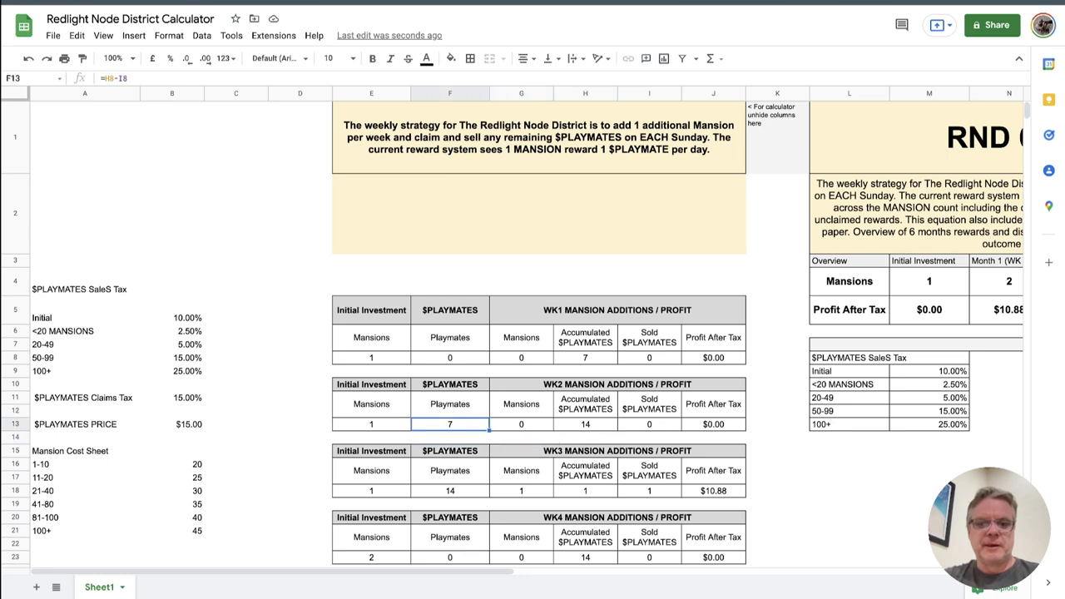
{"action": "left_click", "coordinate": [371, 425]}
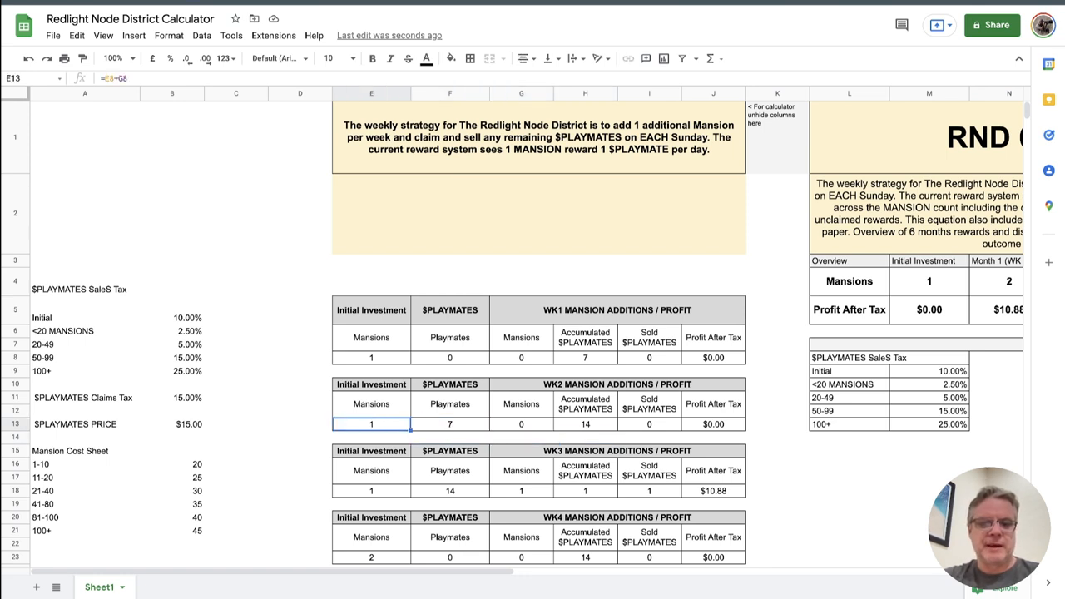
{"action": "left_click", "coordinate": [521, 424]}
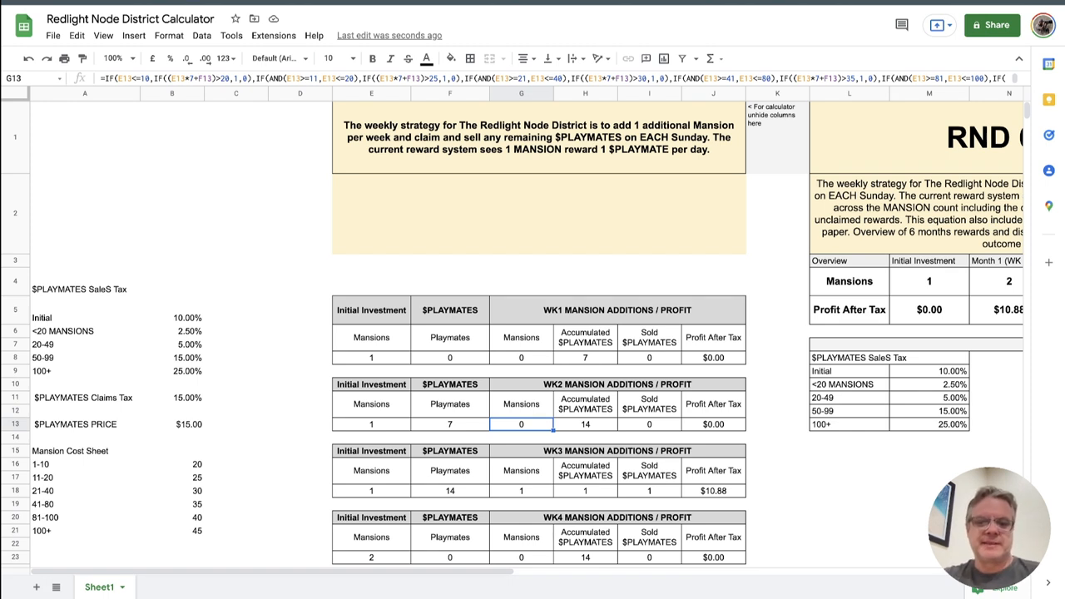
{"action": "left_click", "coordinate": [585, 424]}
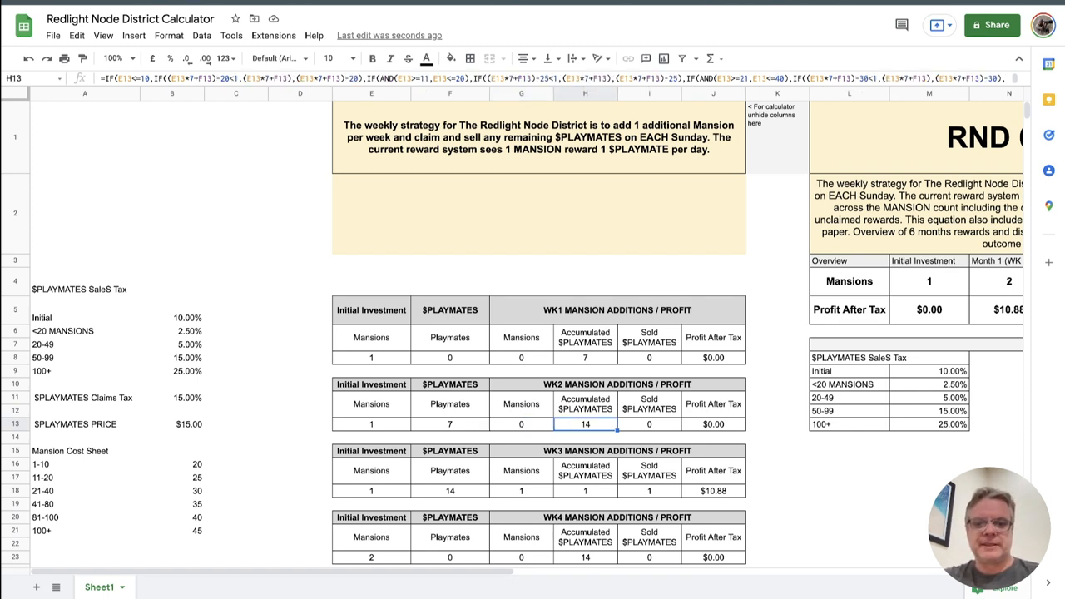
{"action": "left_click", "coordinate": [713, 424]}
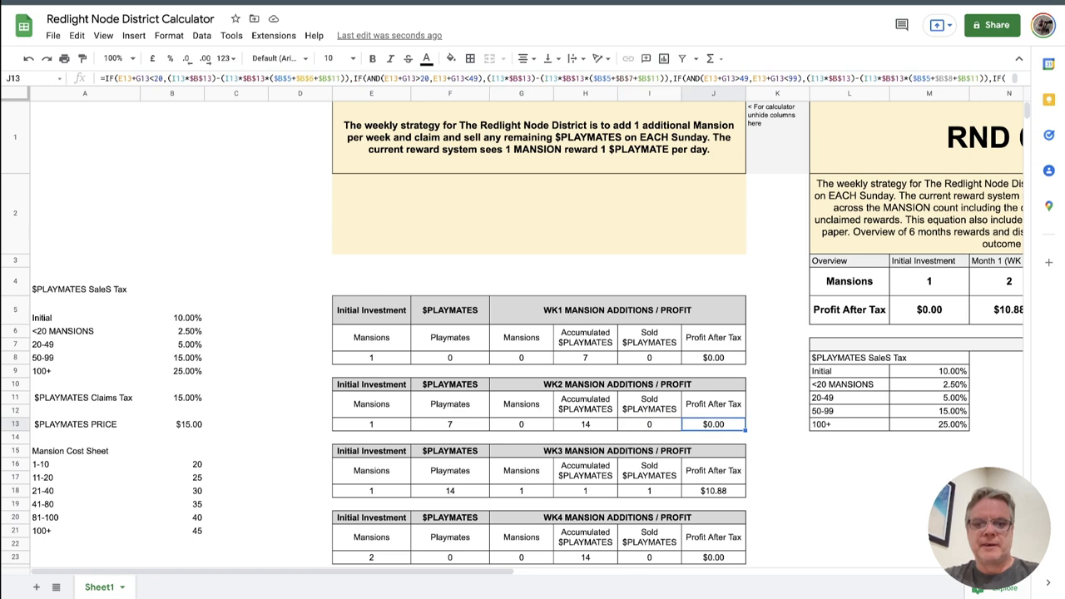
{"action": "left_click", "coordinate": [649, 491]}
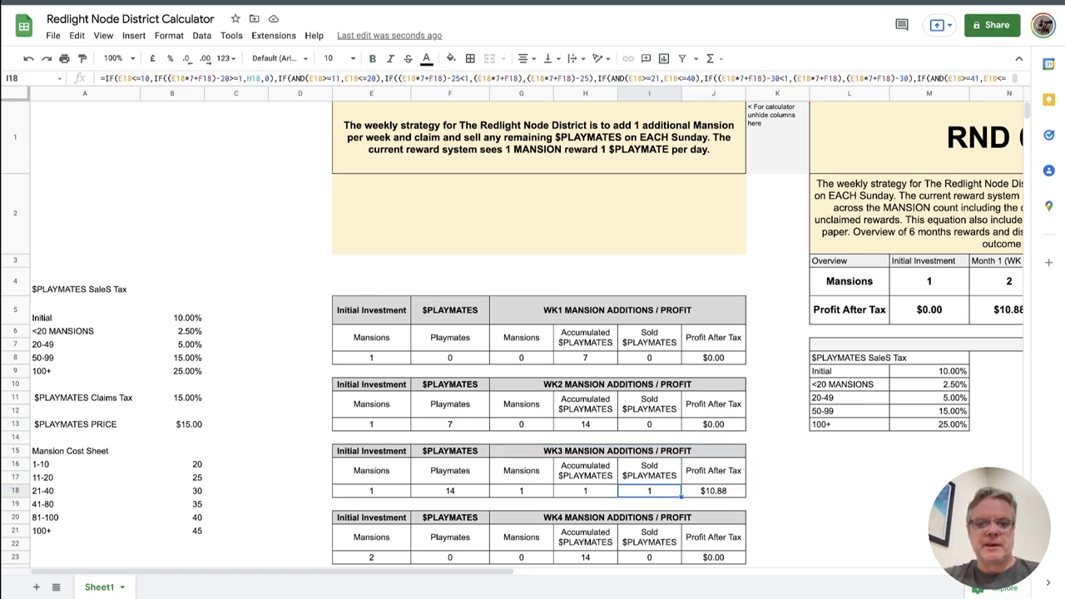
{"action": "left_click", "coordinate": [372, 490]}
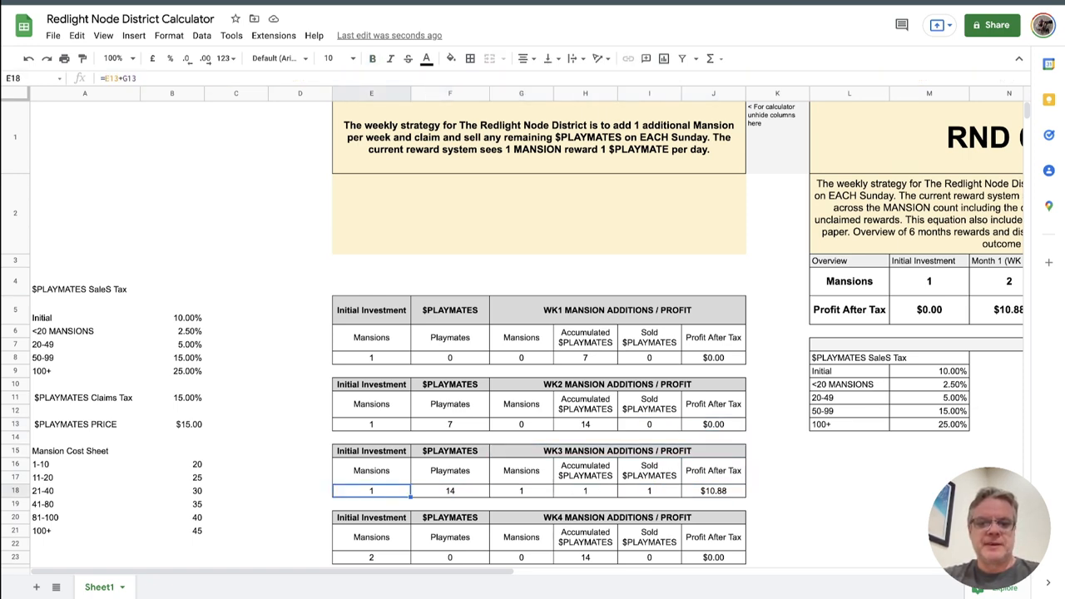
{"action": "left_click", "coordinate": [521, 491]}
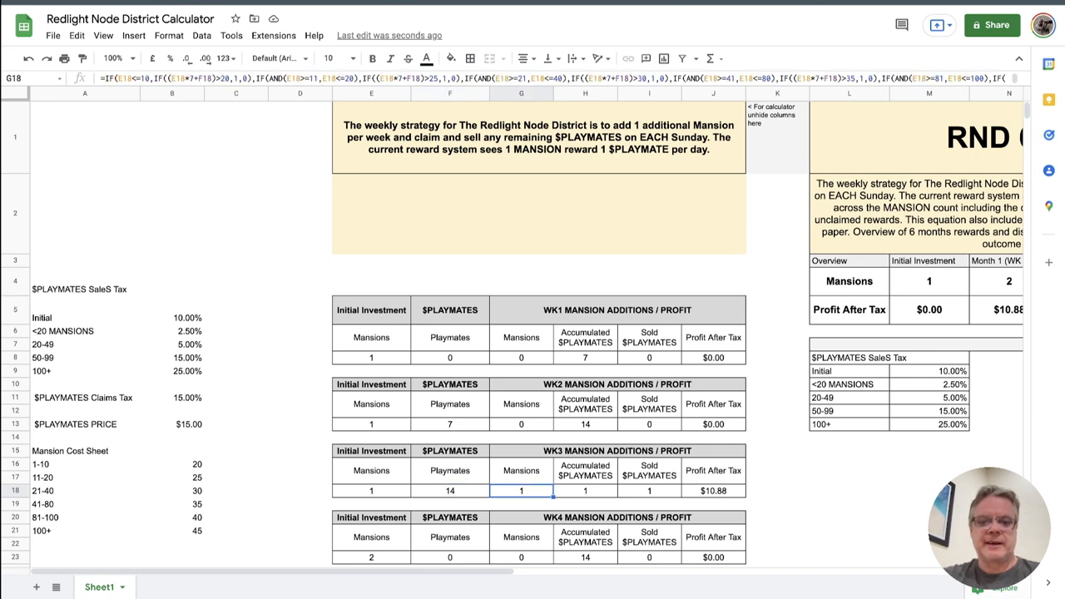
{"action": "left_click", "coordinate": [450, 490]}
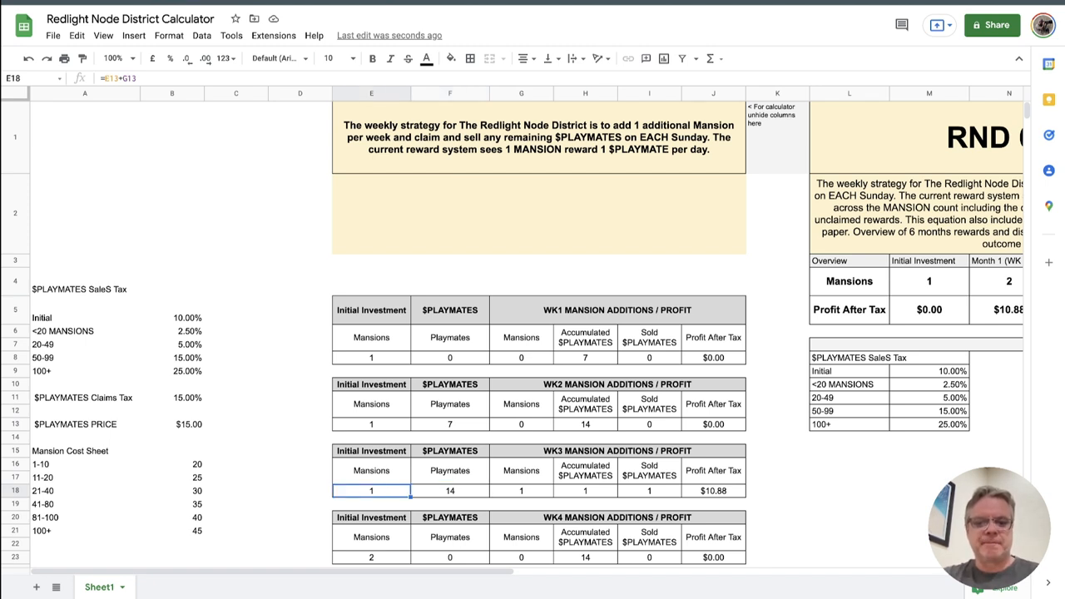
{"action": "left_click", "coordinate": [521, 491]}
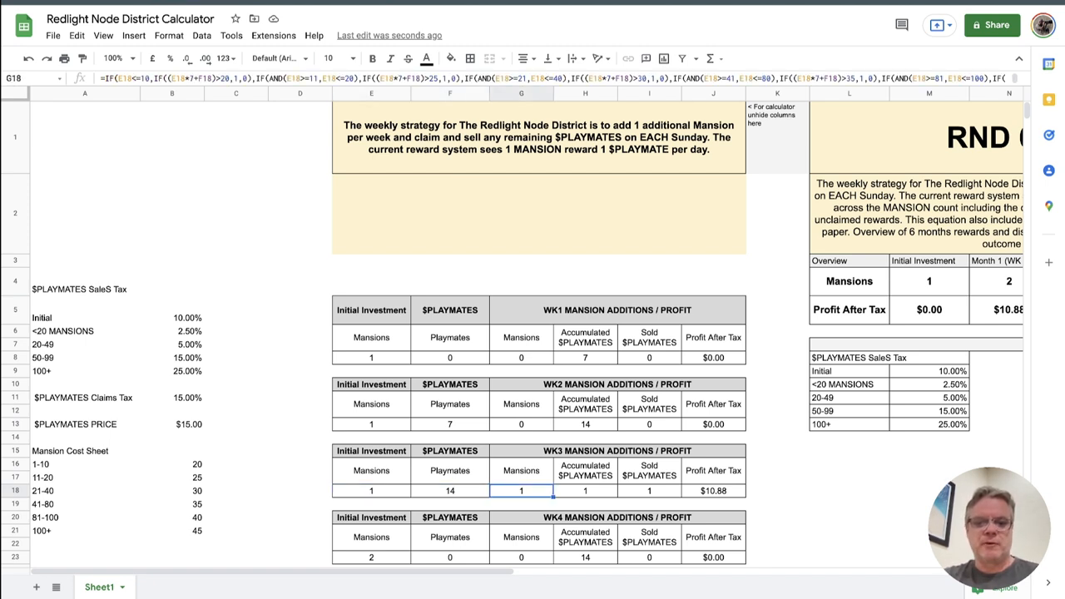
{"action": "left_click", "coordinate": [585, 490]}
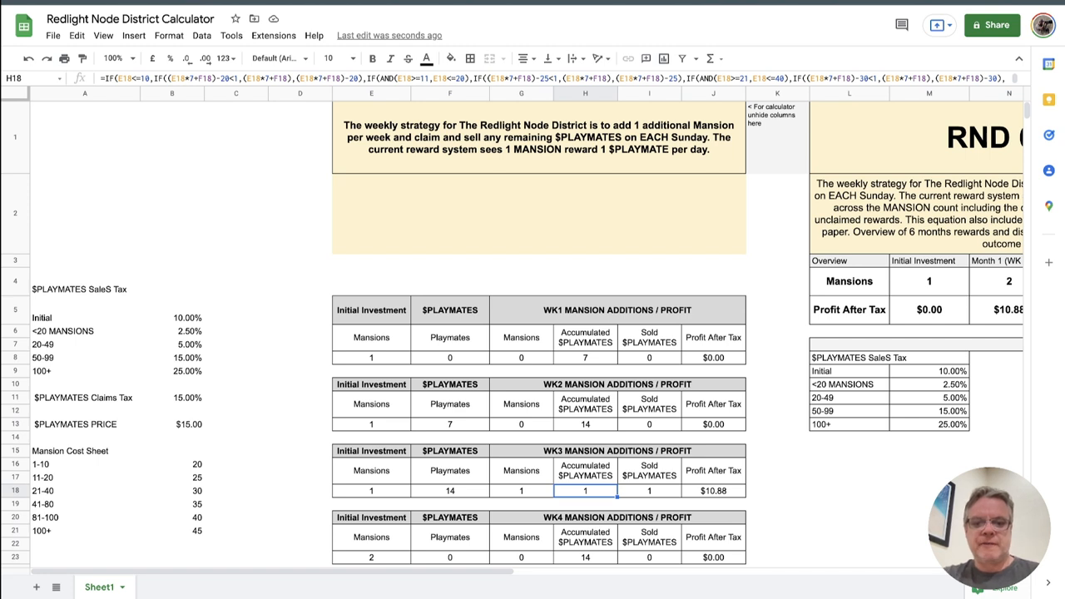
{"action": "left_click", "coordinate": [649, 490]}
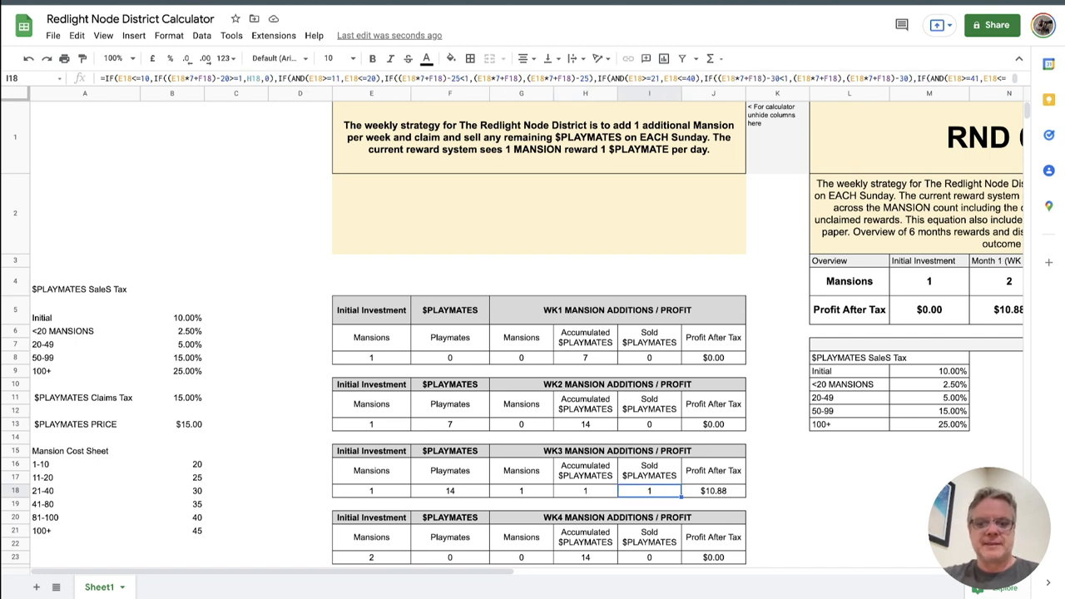
{"action": "left_click", "coordinate": [714, 490]}
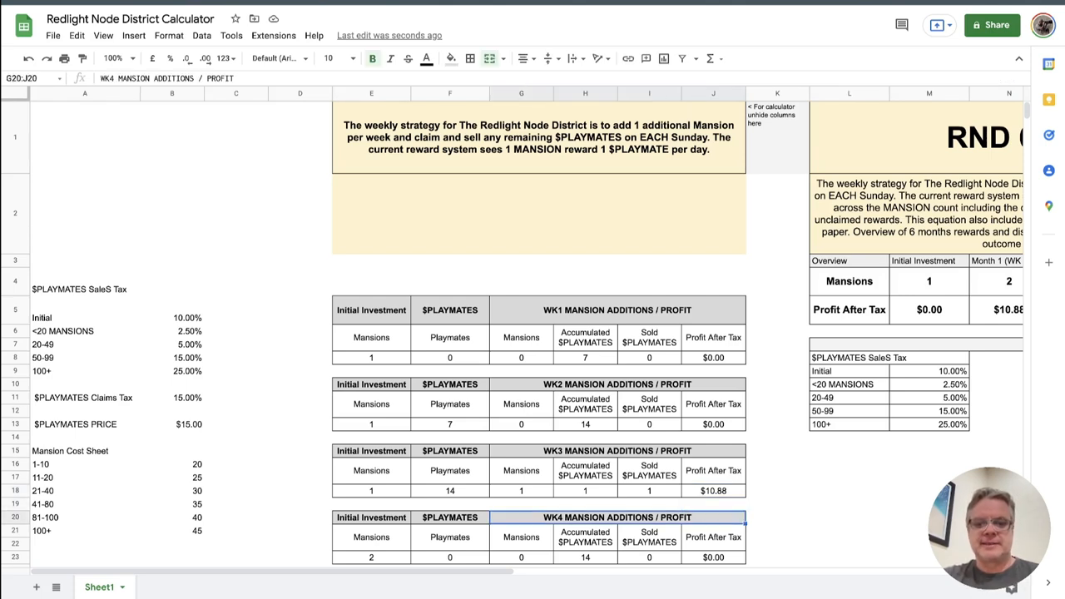
{"action": "left_click", "coordinate": [650, 558]}
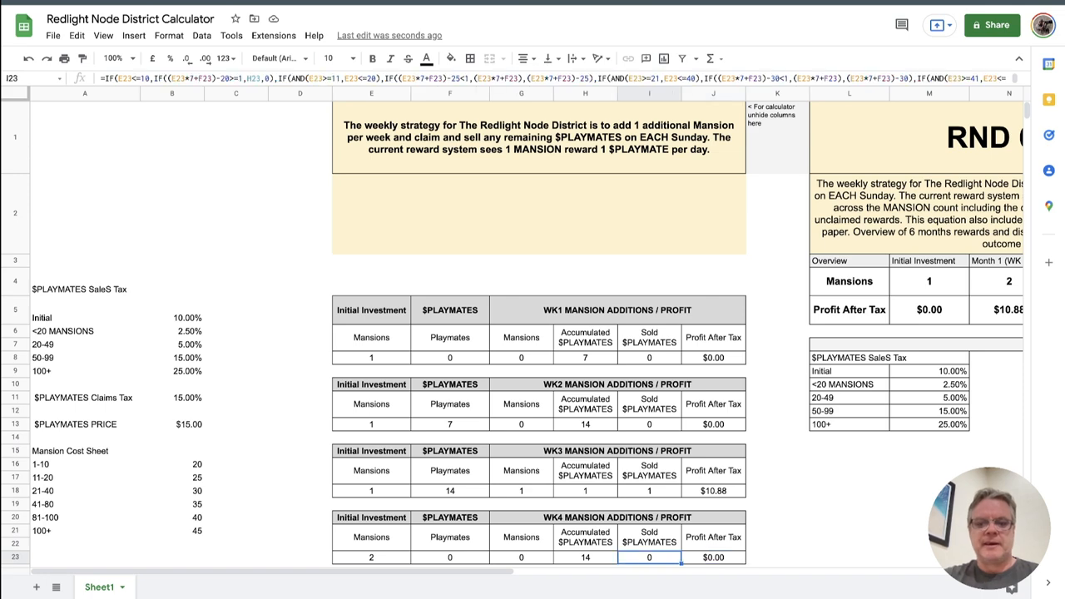
{"action": "scroll", "scroll_direction": "down", "scroll_amount": 3}
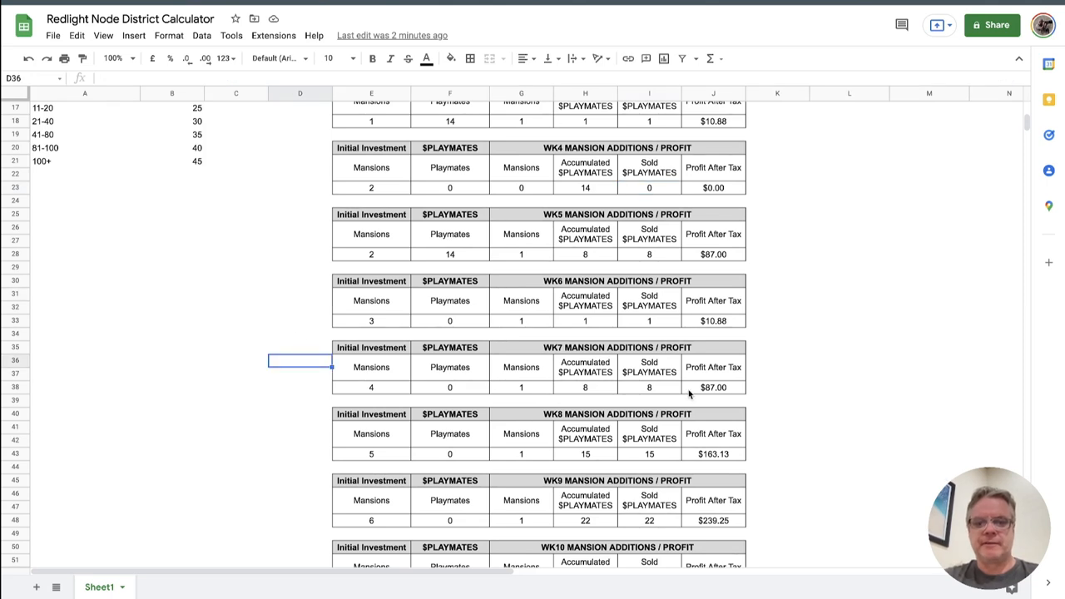
Inspect the WK7 profit after tax formula in J38 without changing it.
{"action": "left_click", "coordinate": [714, 387]}
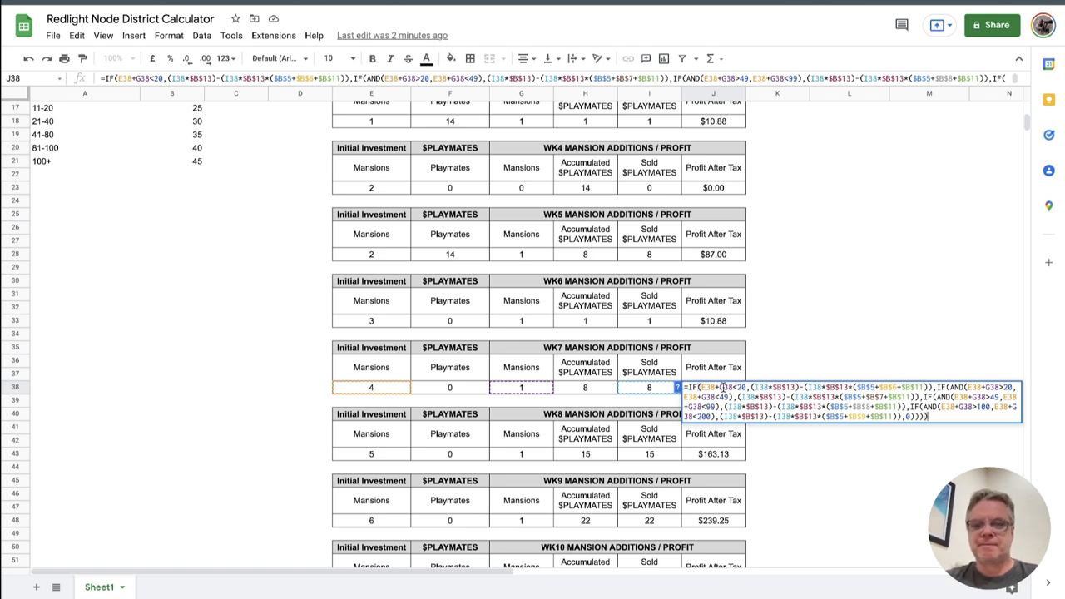
{"action": "left_click", "coordinate": [585, 387]}
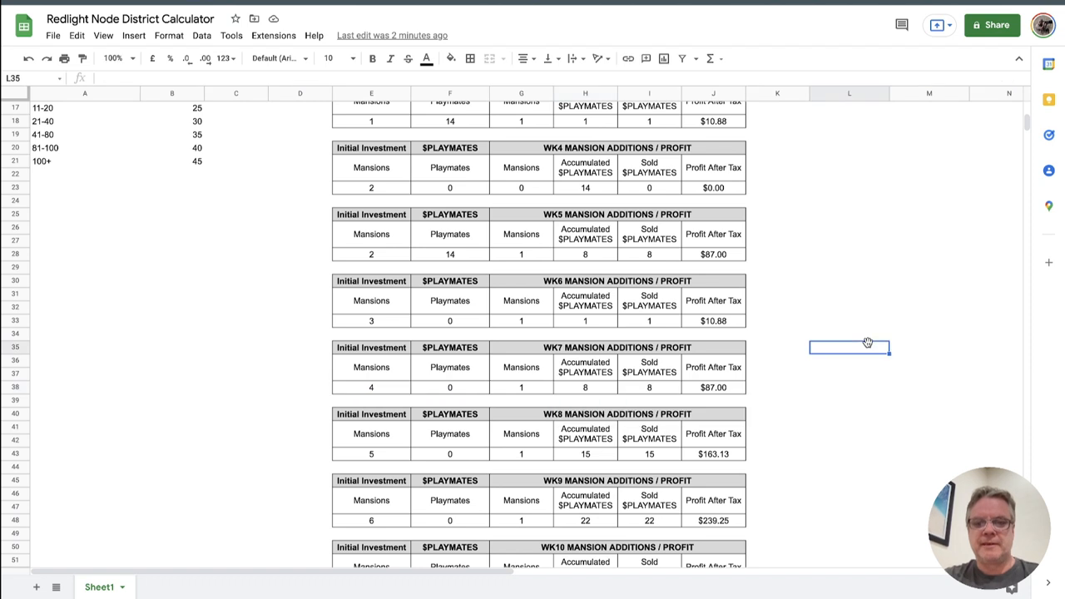
{"action": "scroll", "scroll_direction": "down", "scroll_amount": 3}
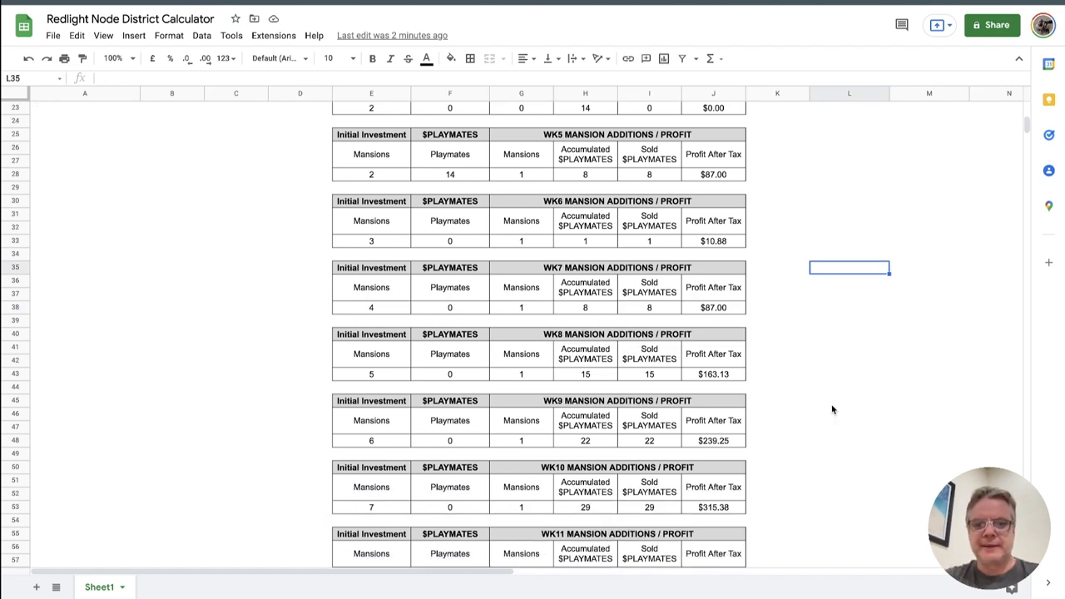
{"action": "scroll", "scroll_direction": "down", "scroll_amount": 3}
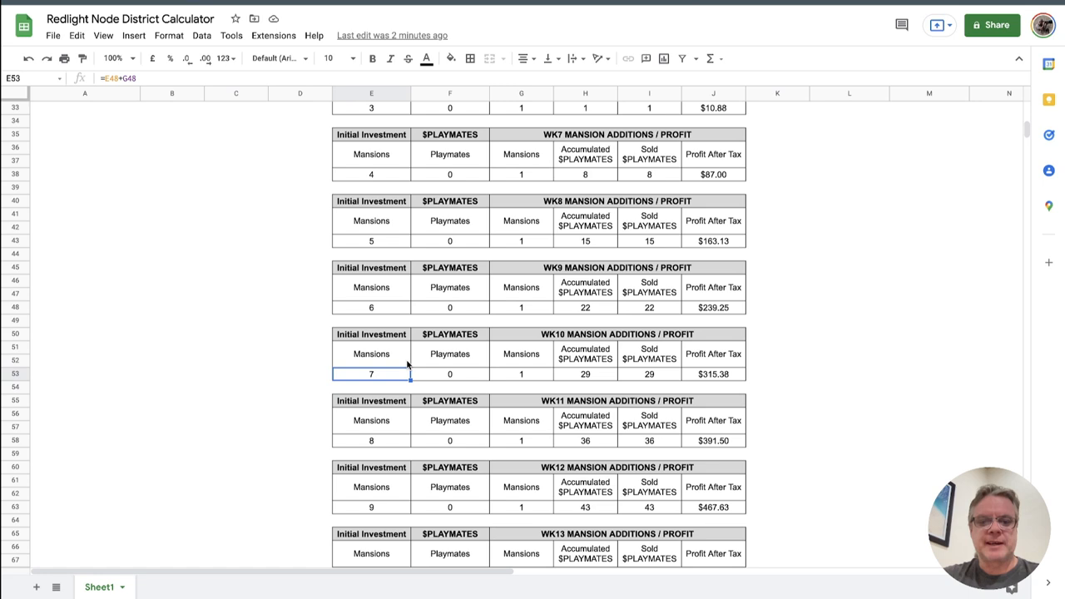
Scroll down to the WK26 block and select its Mansions formula in E133.
{"action": "scroll", "scroll_direction": "down", "scroll_amount": 3}
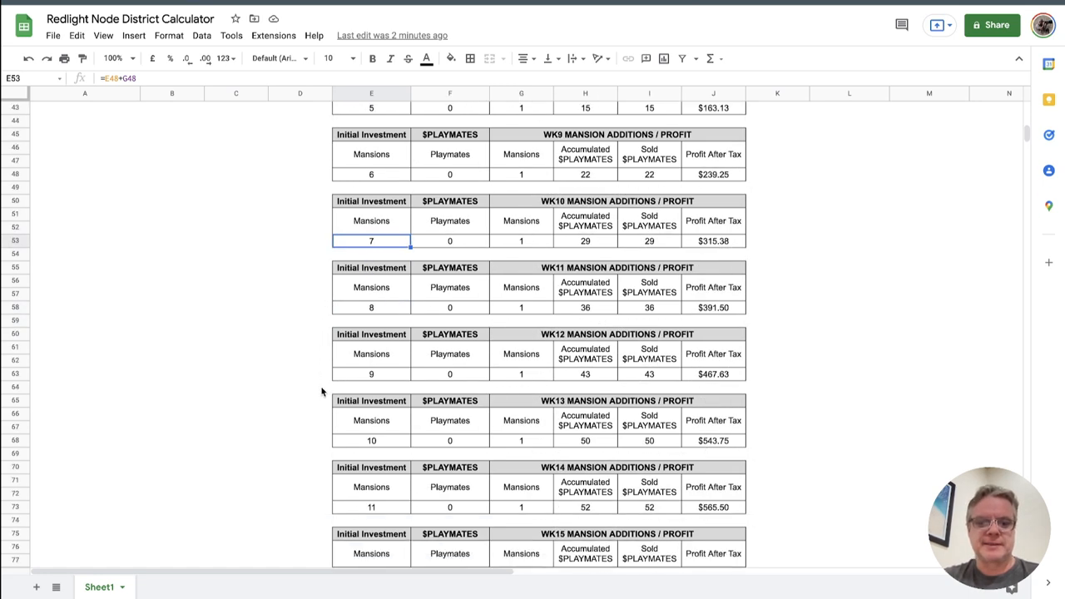
{"action": "scroll", "scroll_direction": "down", "scroll_amount": 3}
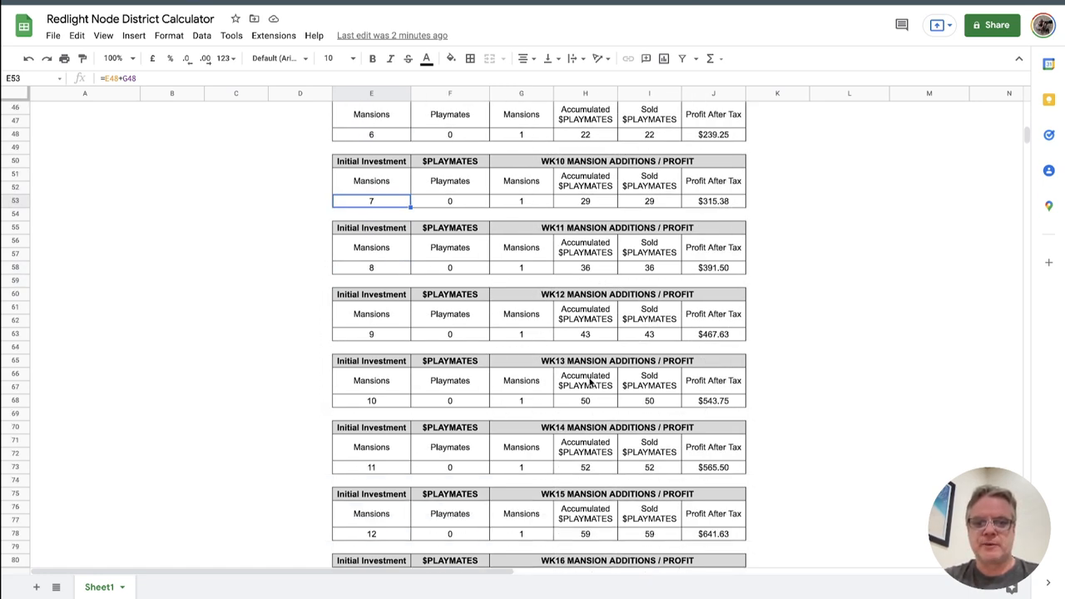
{"action": "scroll", "scroll_direction": "down", "scroll_amount": 3}
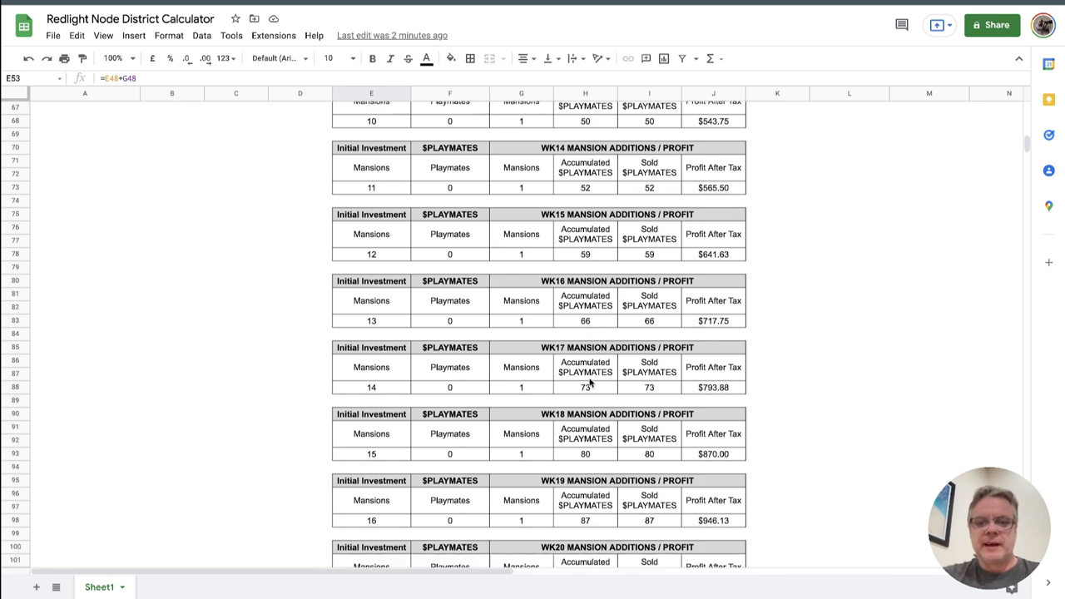
{"action": "scroll", "scroll_direction": "down", "scroll_amount": 3}
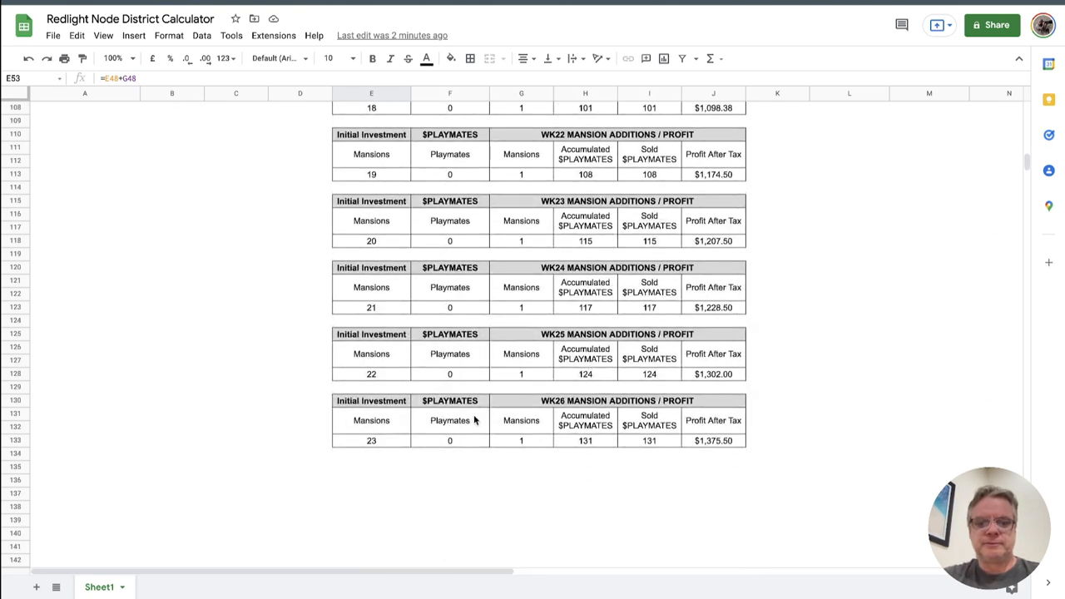
{"action": "mouse_move", "coordinate": [555, 402]}
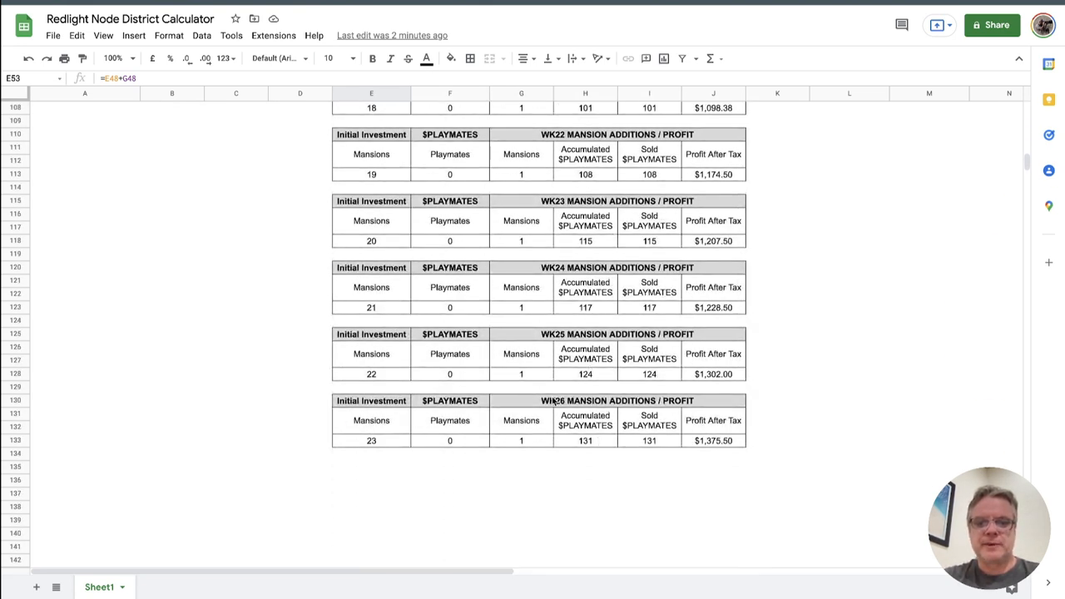
{"action": "left_click", "coordinate": [585, 441]}
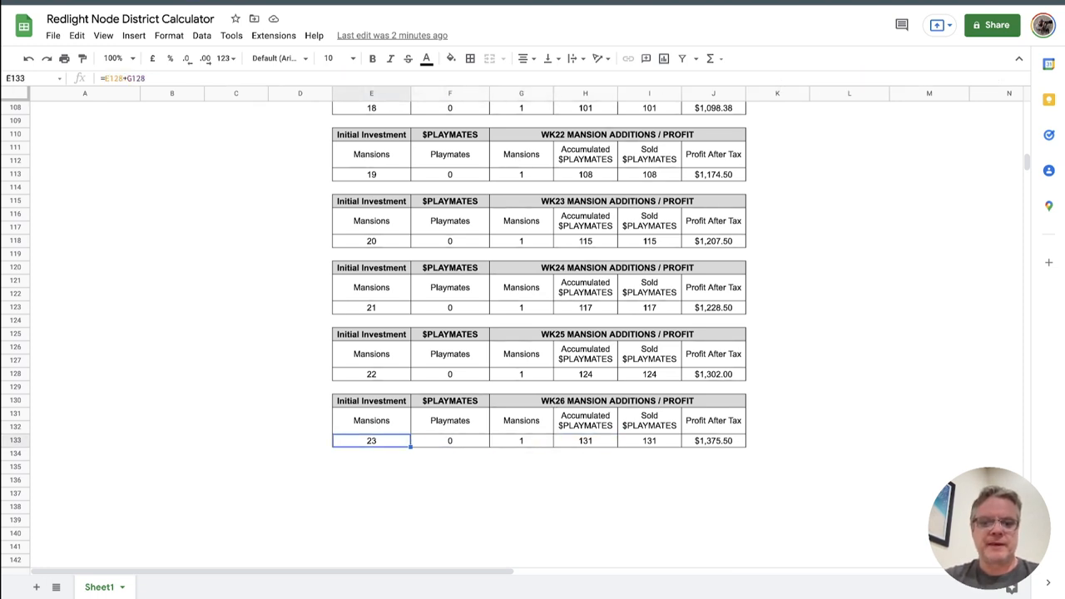
View the WK26 new mansion formula in G133 and the profit after tax formula.
{"action": "left_click", "coordinate": [521, 440]}
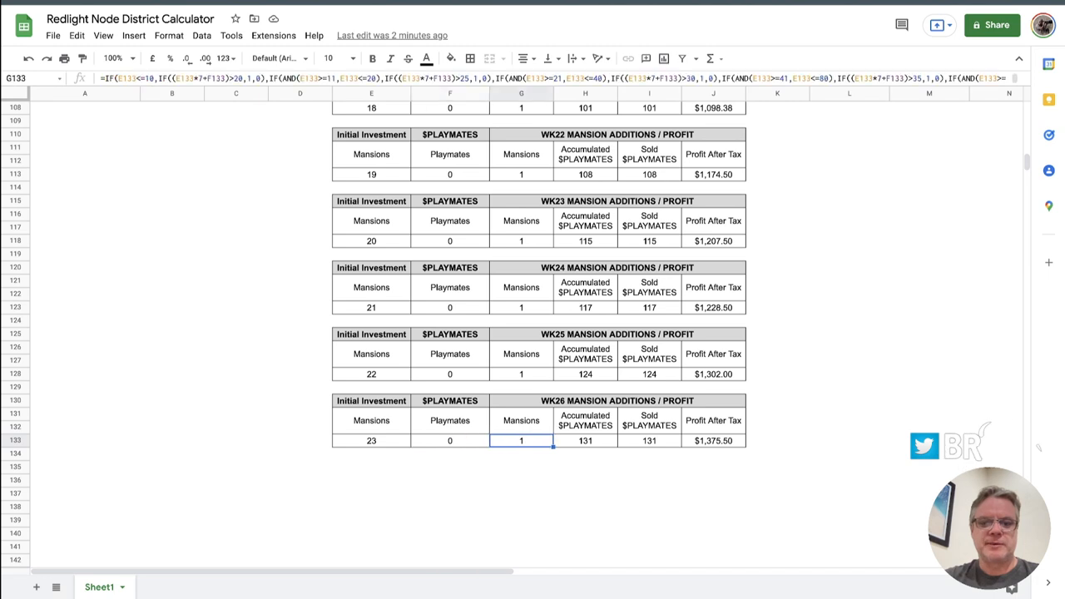
{"action": "left_click", "coordinate": [585, 441]}
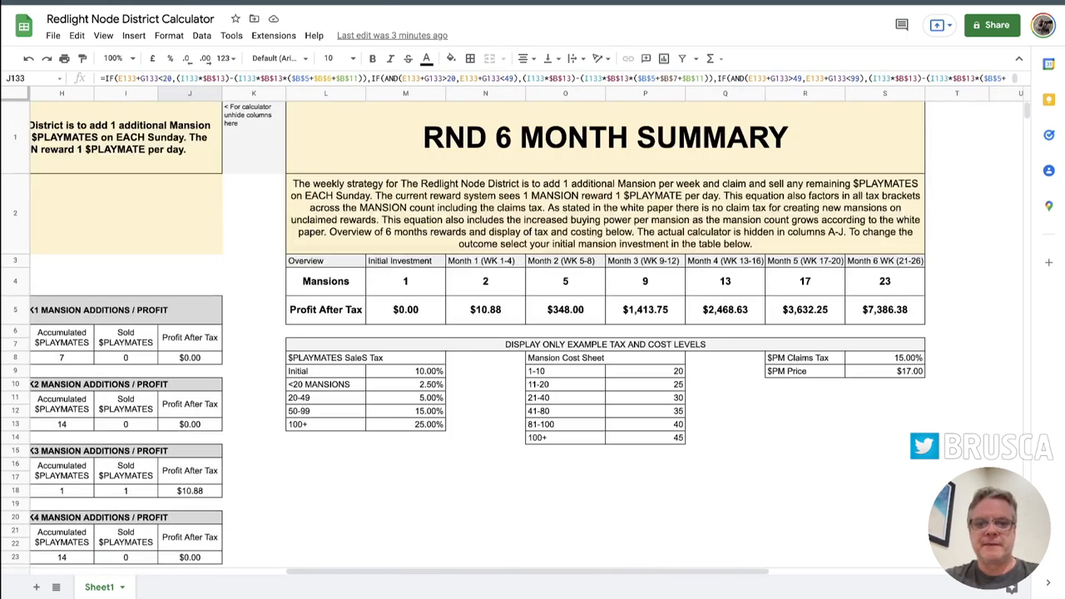
Inspect summary cells: M5 profit, Month 1 heading, Month 6 mansions, Month 1 profit total.
{"action": "left_click", "coordinate": [405, 310]}
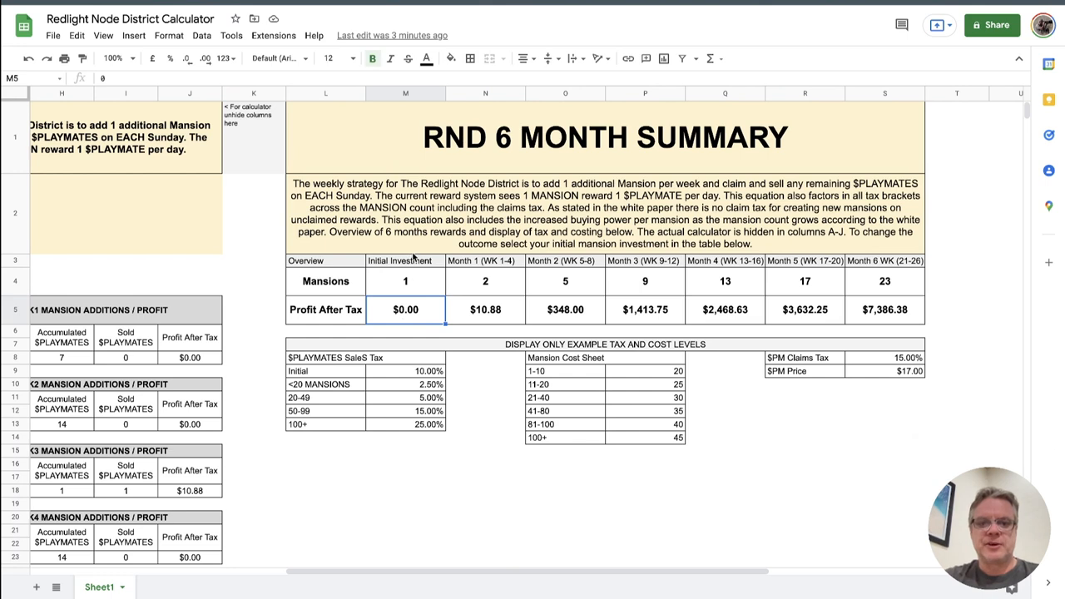
{"action": "left_click", "coordinate": [485, 261]}
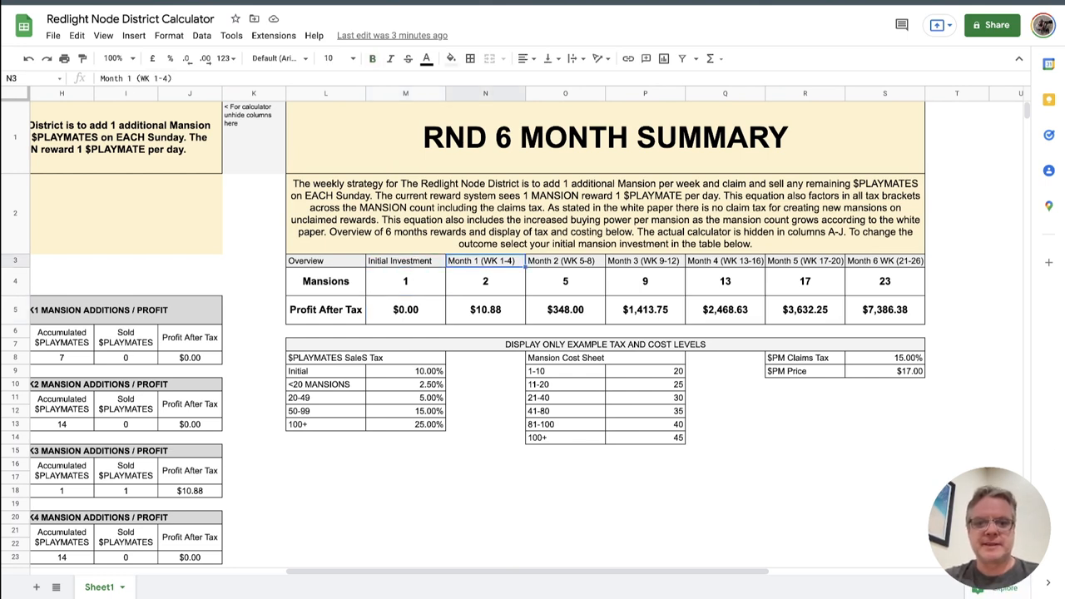
{"action": "left_click", "coordinate": [565, 261]}
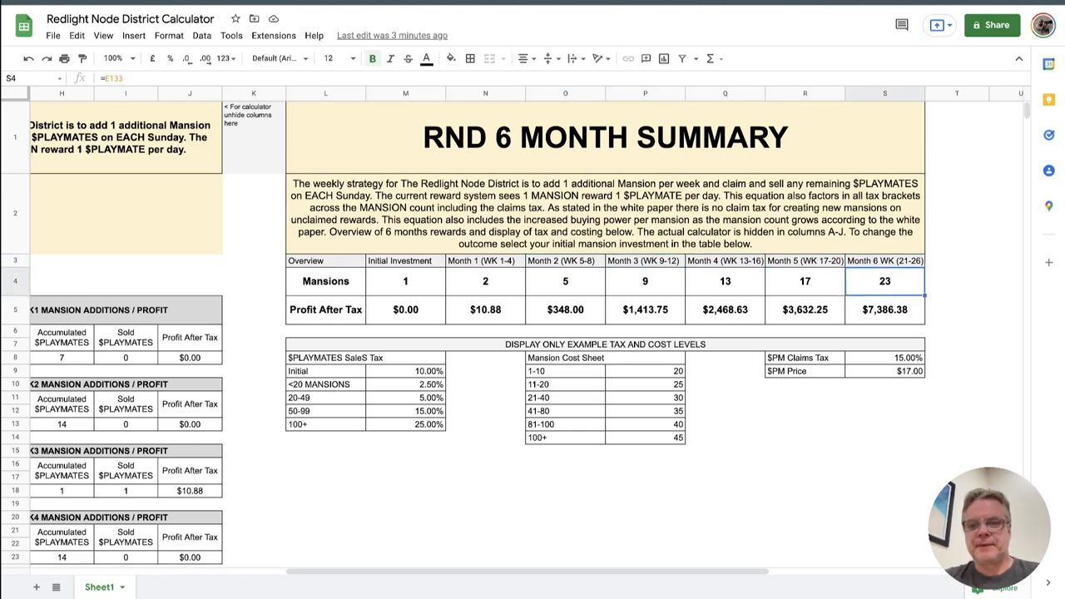
{"action": "left_click", "coordinate": [805, 309]}
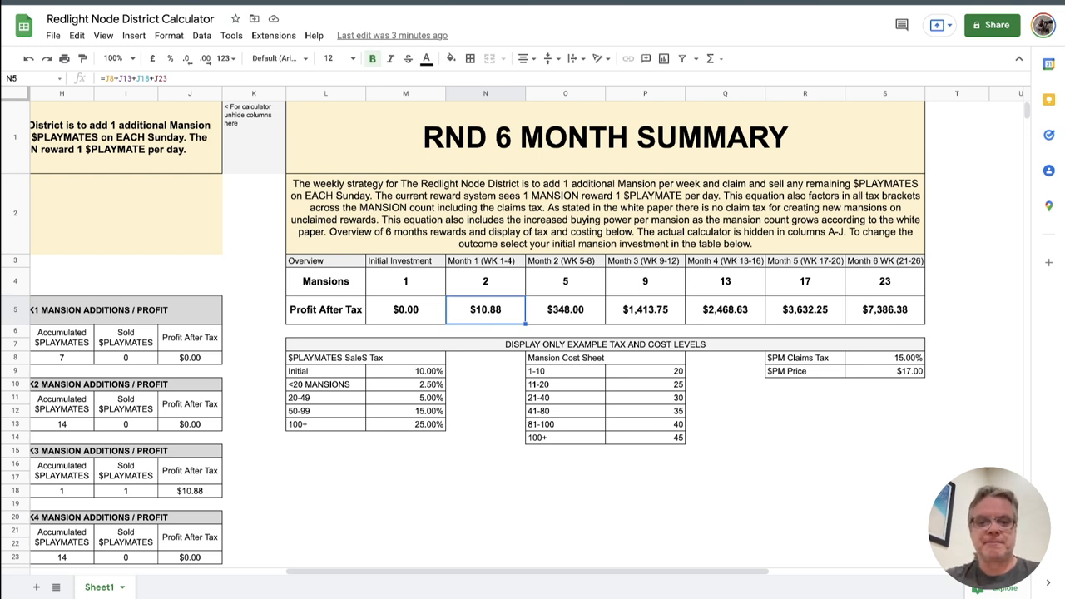
Deselect to empty cells below the tables and open the File menu.
{"action": "left_click", "coordinate": [725, 437]}
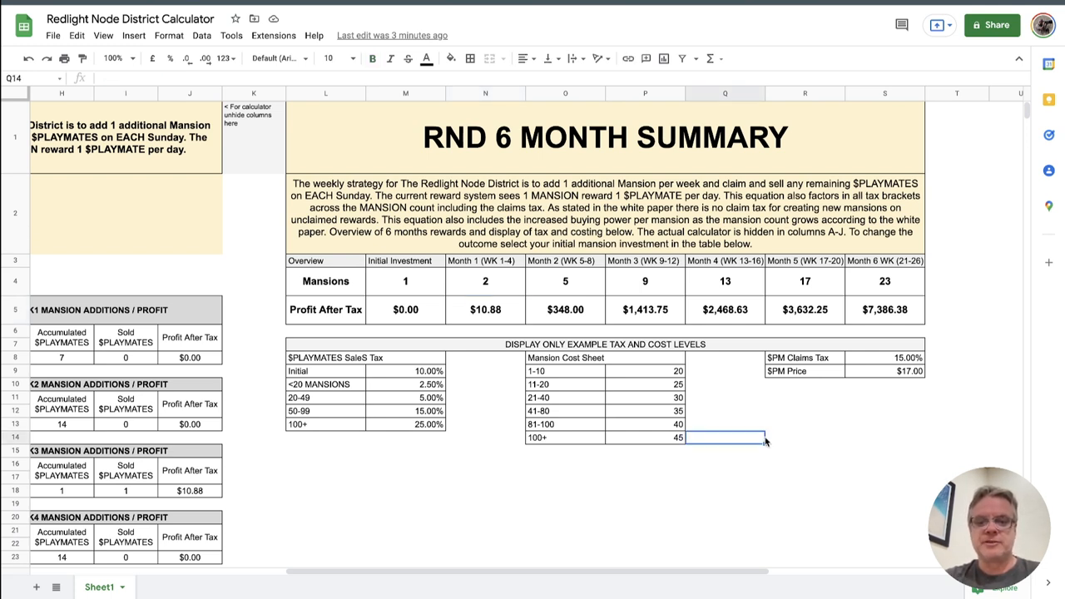
{"action": "left_click", "coordinate": [565, 464]}
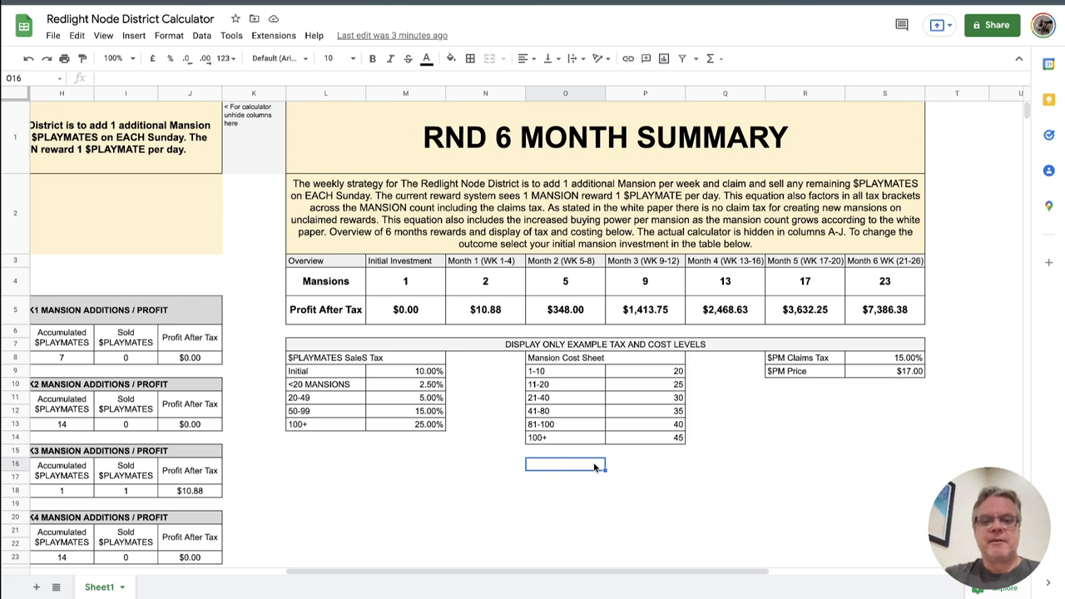
{"action": "left_click", "coordinate": [406, 464]}
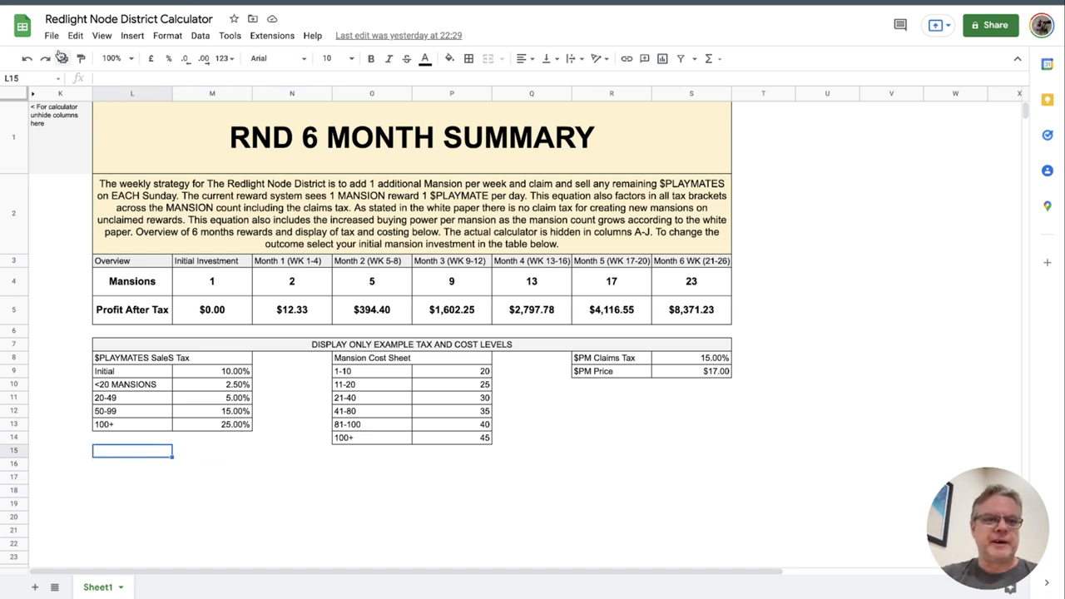
{"action": "left_click", "coordinate": [52, 35]}
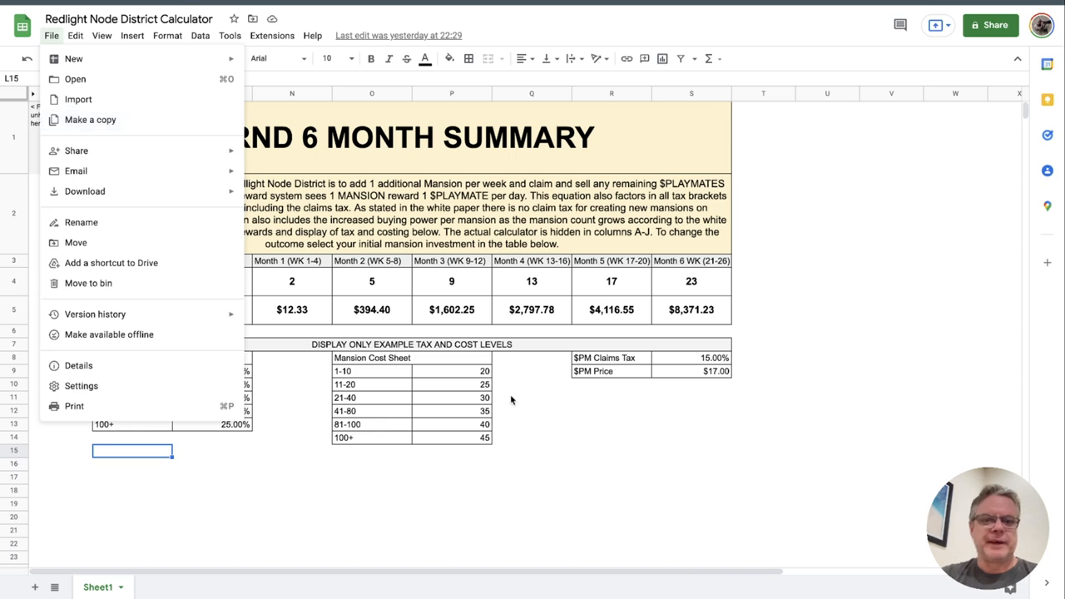